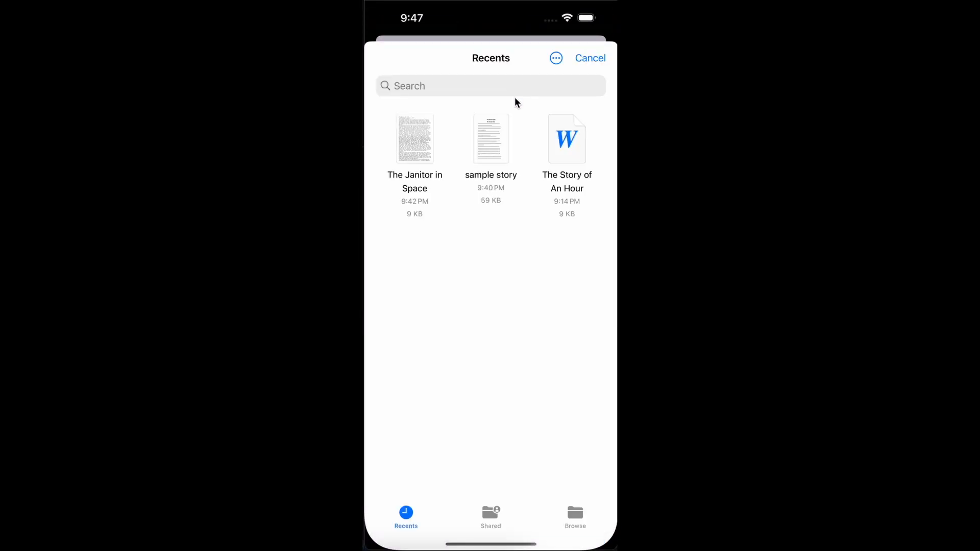
Summarize The Story of An Hour and save the generated summary.
{"action": "left_click", "coordinate": [567, 138]}
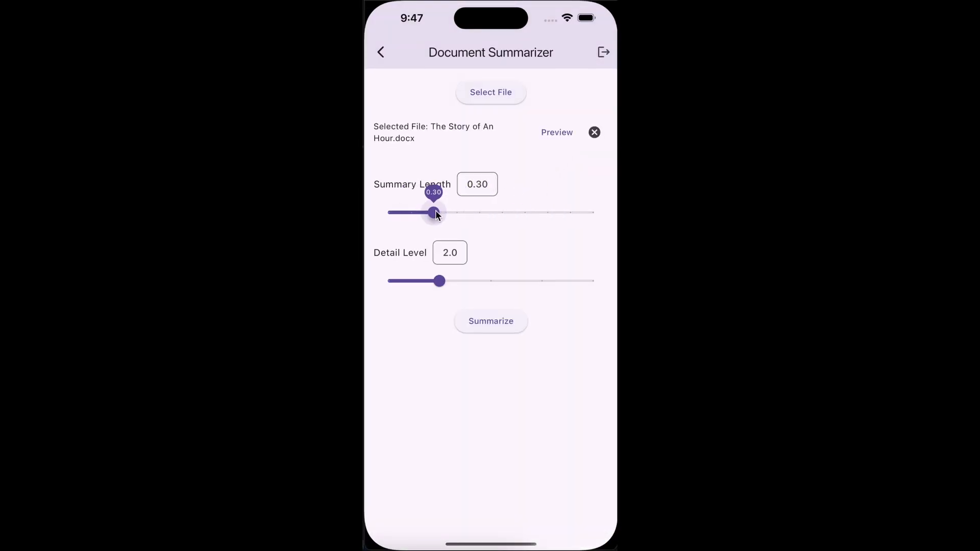
{"action": "left_click", "coordinate": [556, 132]}
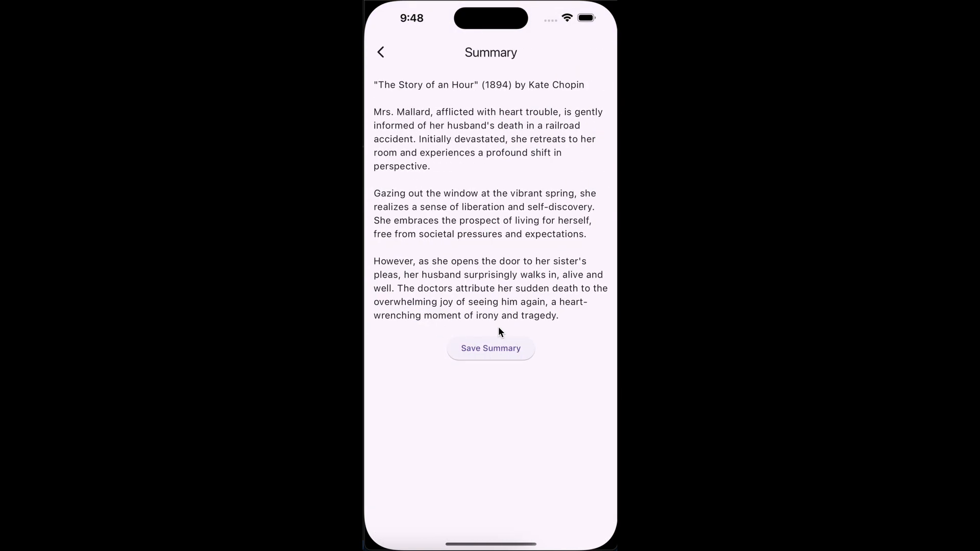
{"action": "left_click", "coordinate": [380, 53]}
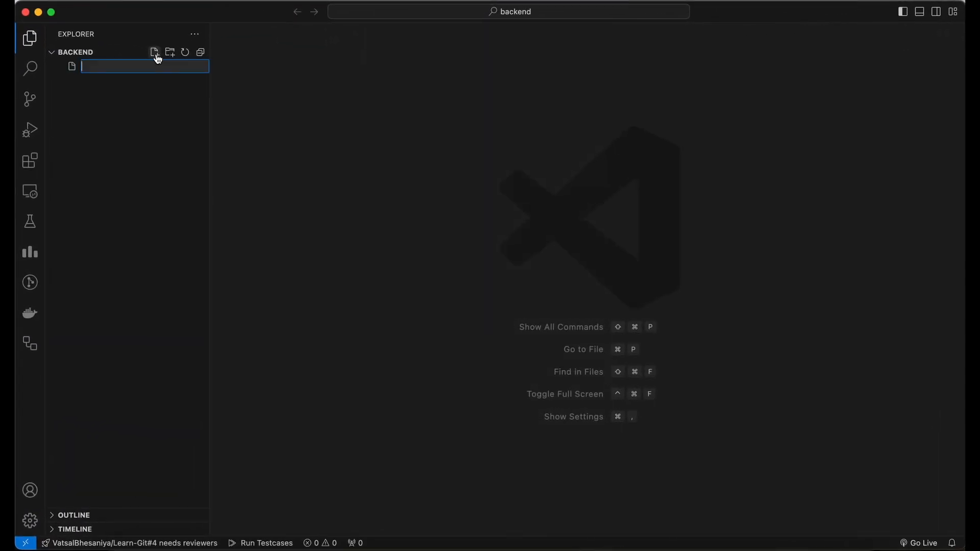
Create an empty app.py file in the backend folder.
{"action": "type", "text": "app.p"}
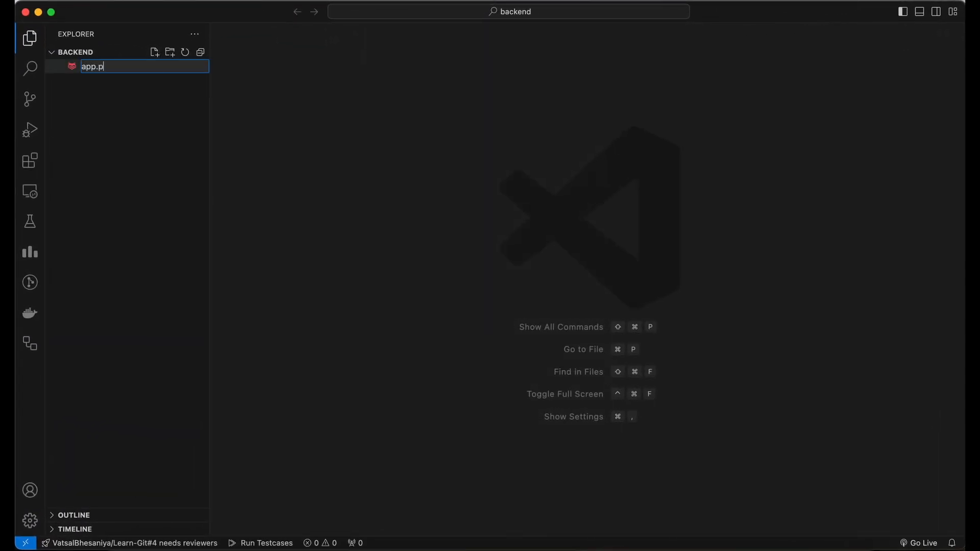
{"action": "key", "text": "Enter"}
{"action": "type", "text": "pip3"}
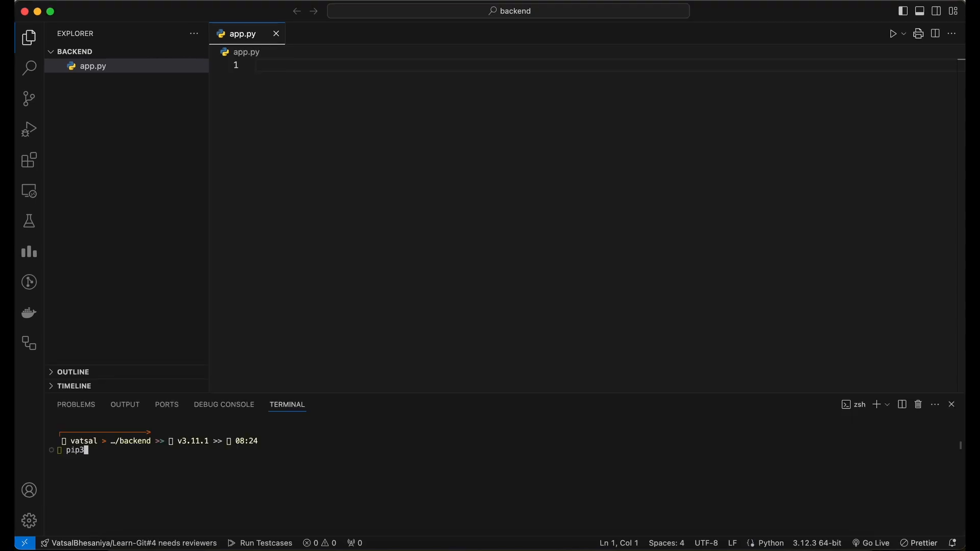
Install Flask, requests and the google-generative AI package with pip3 in the terminal.
{"action": "type", "text": "install flask requests"}
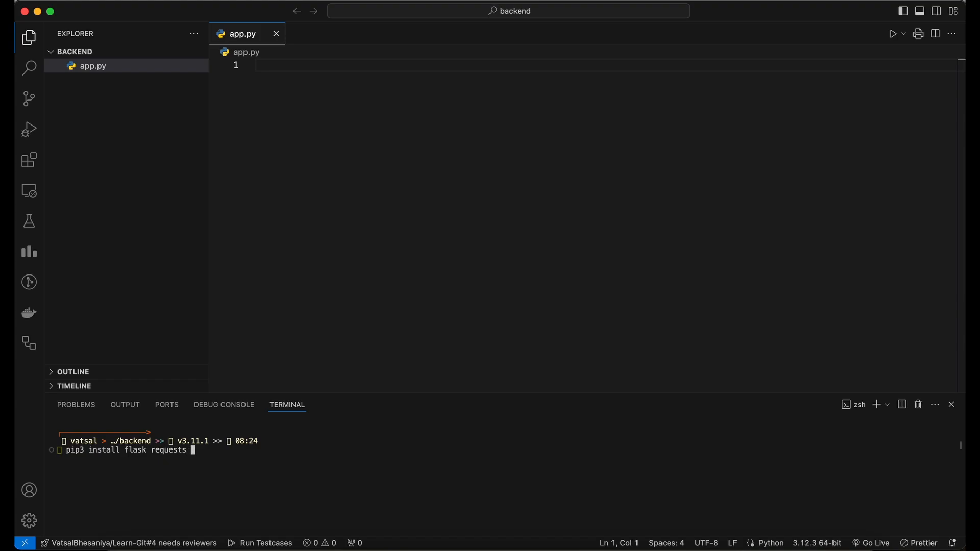
{"action": "type", "text": "jsonify"}
{"action": "type", "text": "pip3 install"}
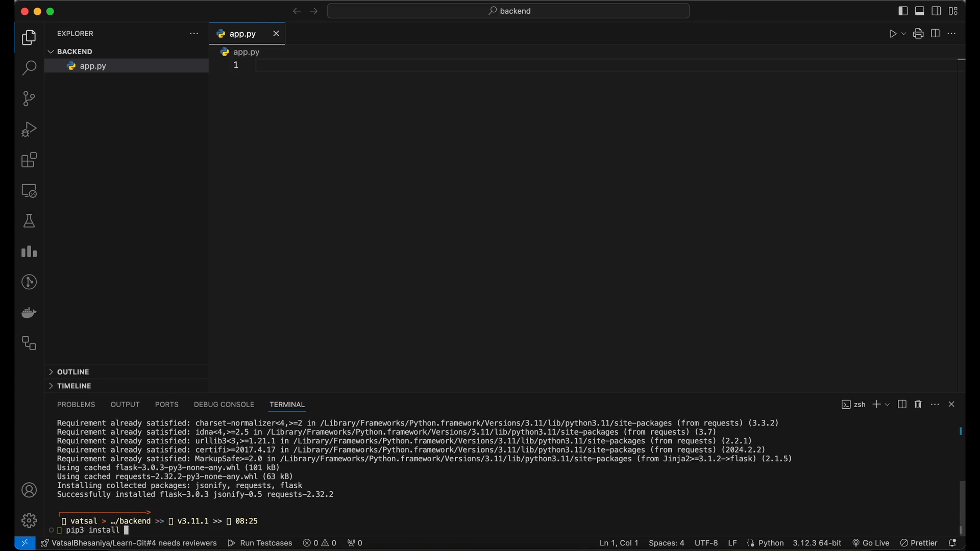
{"action": "type", "text": "google"}
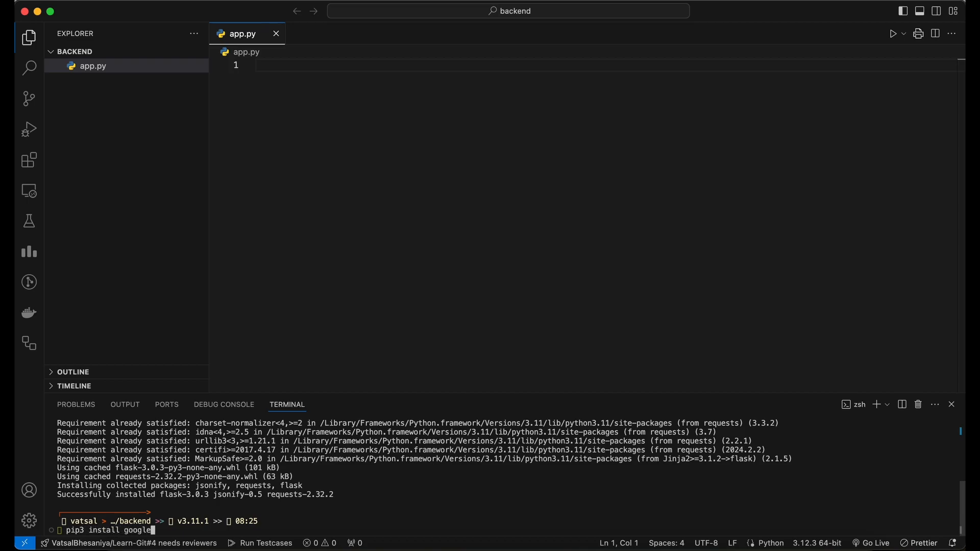
{"action": "type", "text": "-generative"}
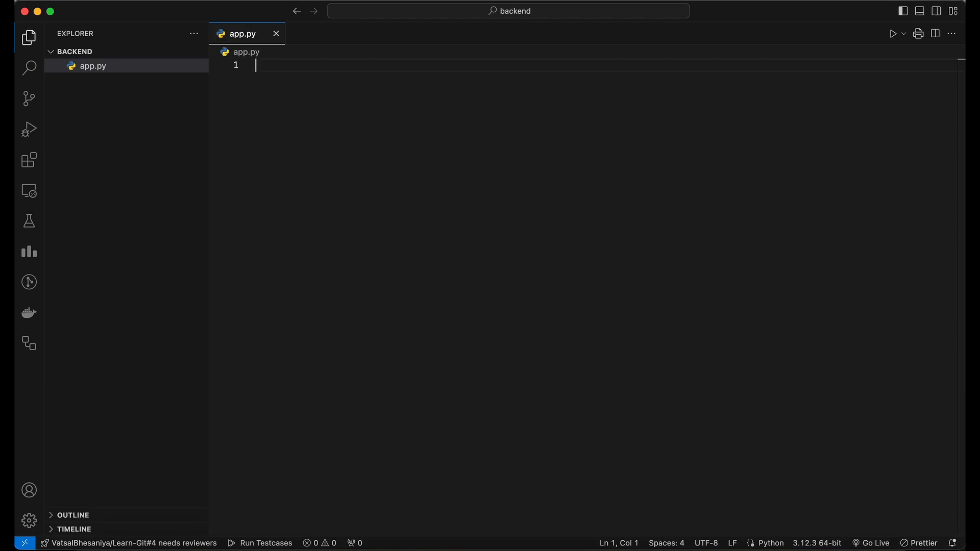
Import Flask, request, jsonify and google generativeai, and create the Flask app instance.
{"action": "type", "text": "from flask import Flask, request, jso"}
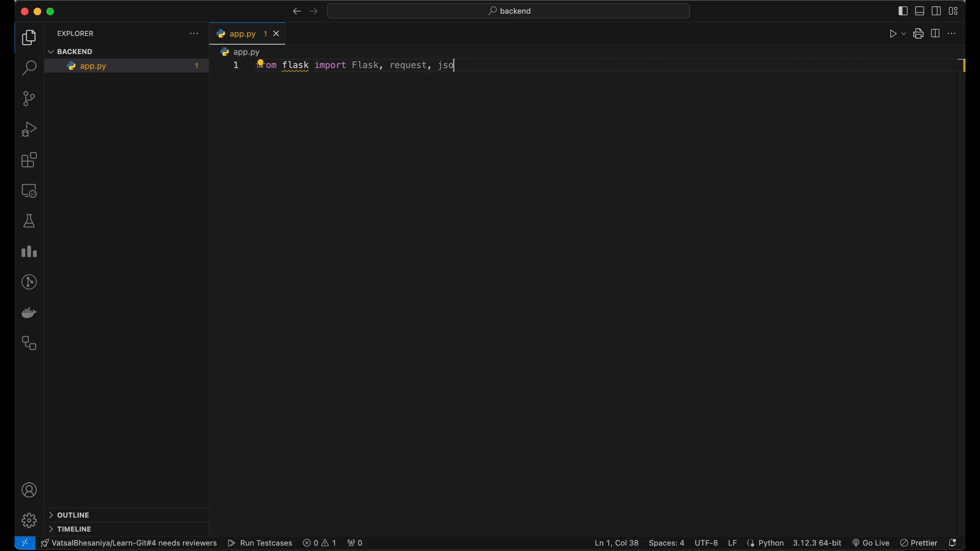
{"action": "type", "text": "nify"}
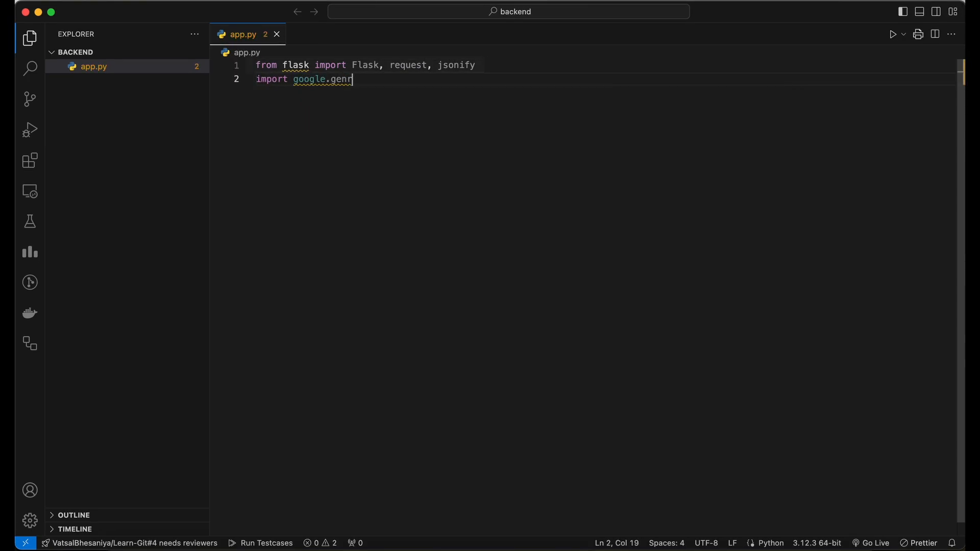
{"action": "type", "text": "erativeai as genai"}
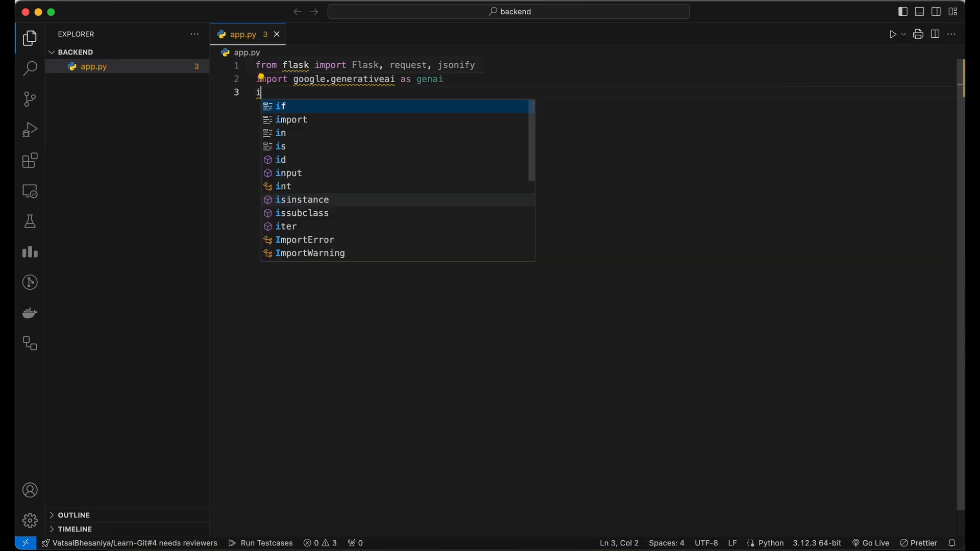
{"action": "type", "text": "app = Flask()"}
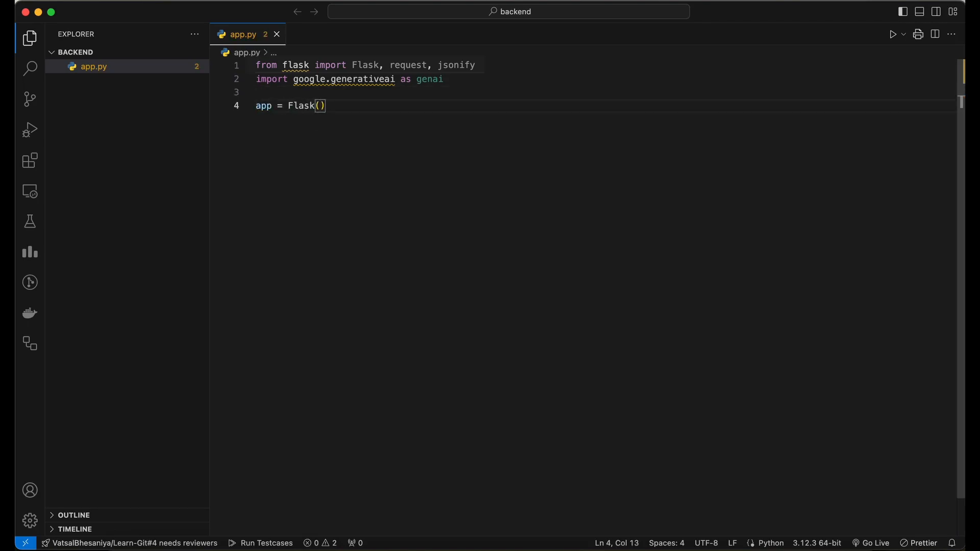
{"action": "type", "text": "__name__)"}
{"action": "type", "text": "@app.route('/api/summarize', methods"}
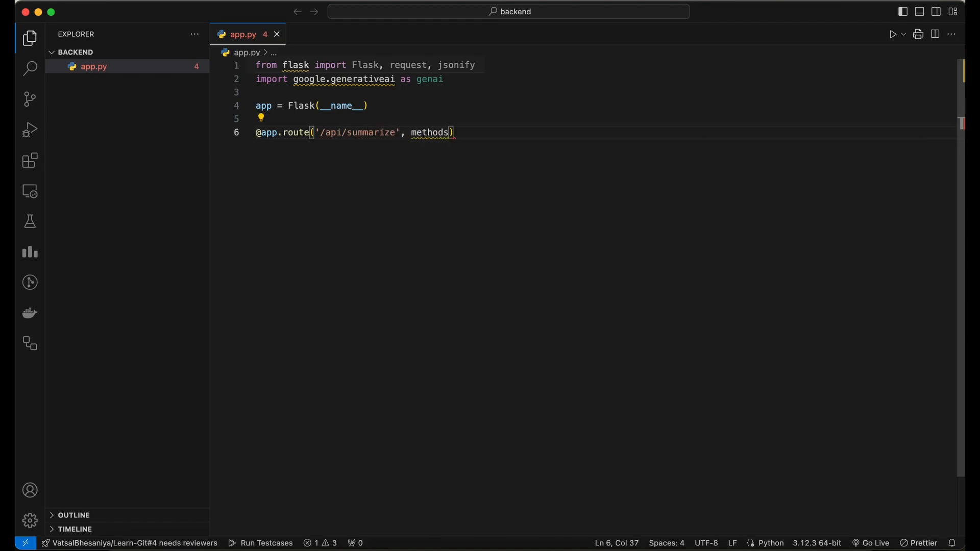
Define the POST /api/summarize route loading the gemini-pro model and reading request.files 'doc'.
{"action": "type", "text": "=['POST']"}
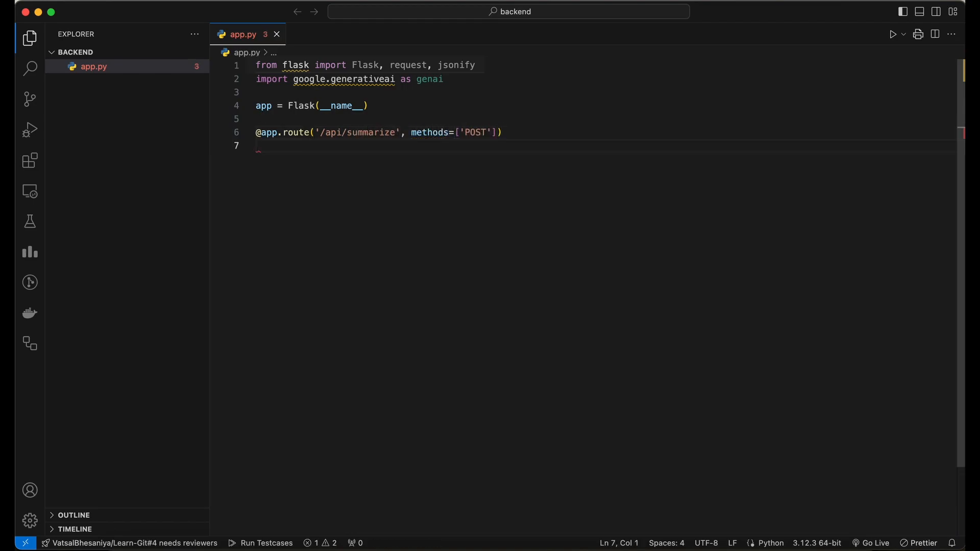
{"action": "type", "text": "def summarize_document():"}
{"action": "type", "text": "model = genai"}
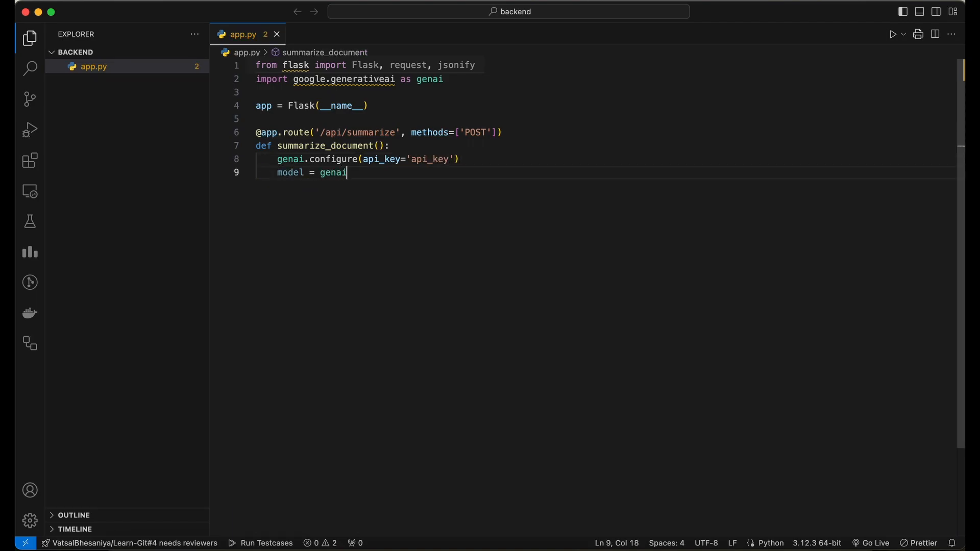
{"action": "type", "text": ".GenerativeModel('')"}
{"action": "type", "text": "document_file"}
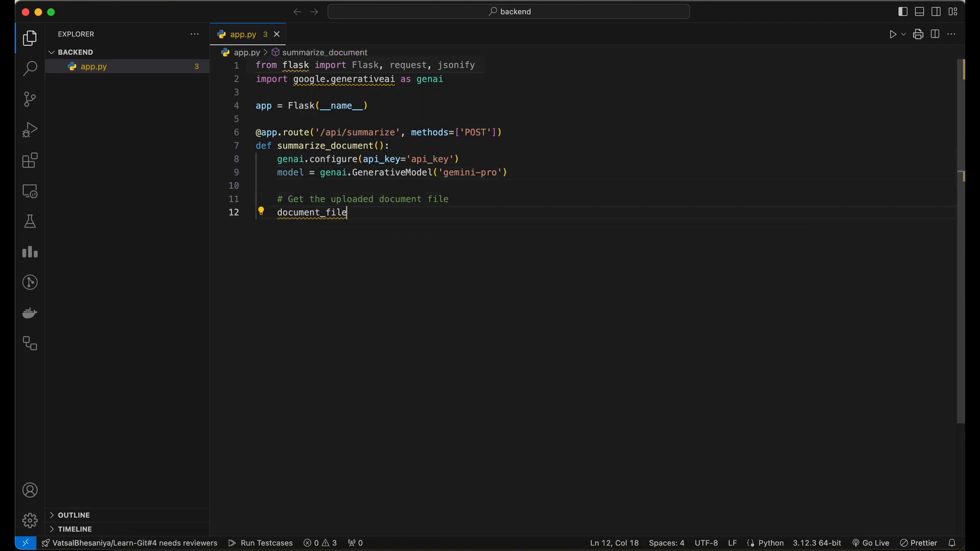
{"action": "type", "text": "= request.files.get('doc')"}
{"action": "type", "text": "# Check if a document file "}
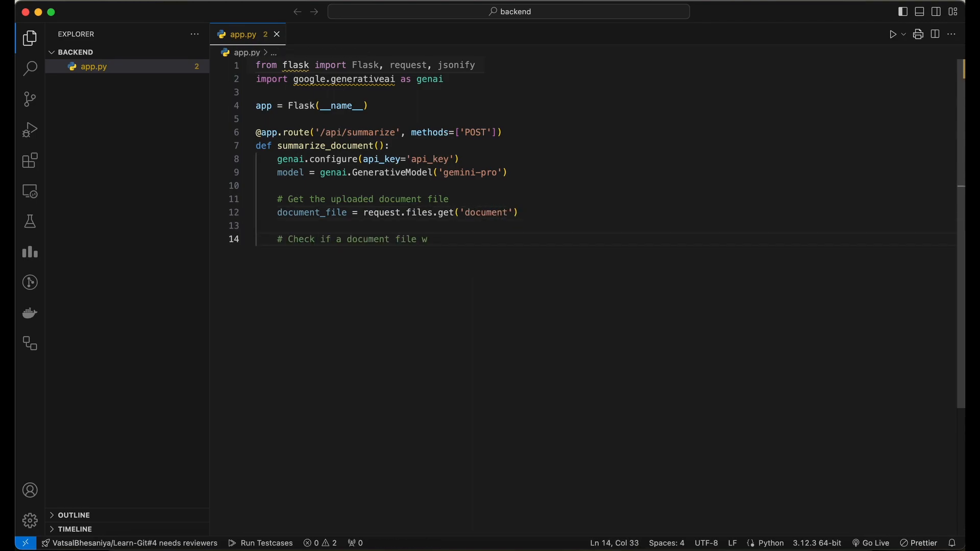
Return a 400 'No document file provided' error, read the file and extract its extension with os.
{"action": "type", "text": "was provided"}
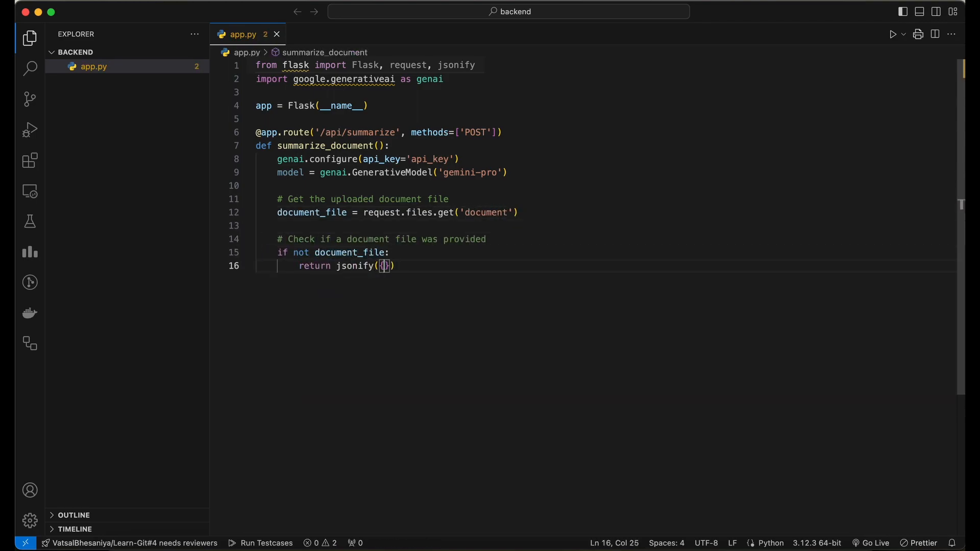
{"action": "type", "text": "'error': 'No document file provided'"}
{"action": "type", "text": "# Read the document content and process"}
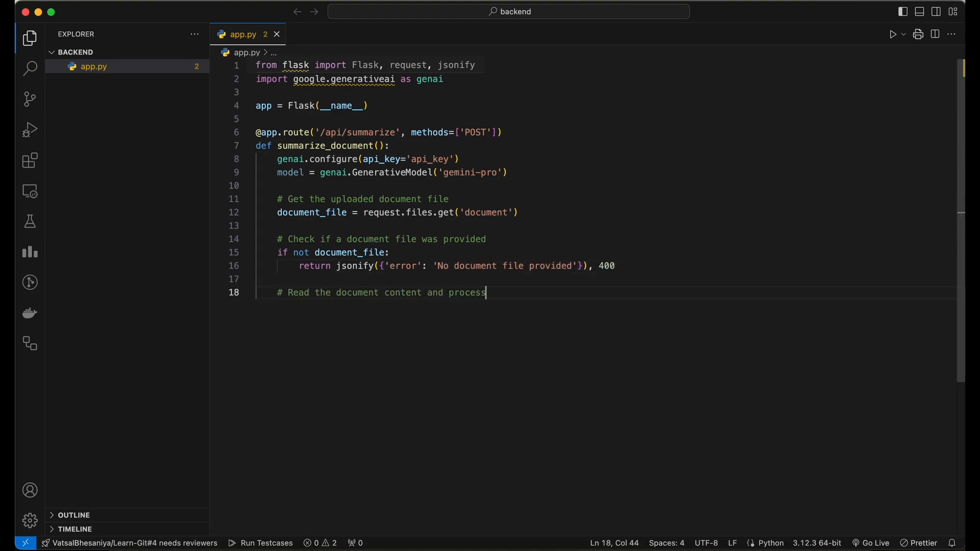
{"action": "type", "text": "it"}
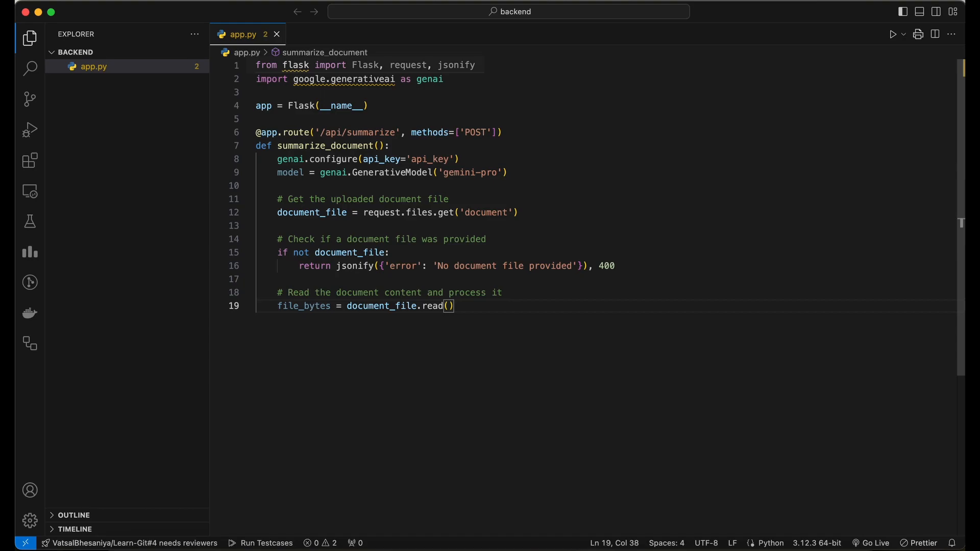
{"action": "type", "text": "import os"}
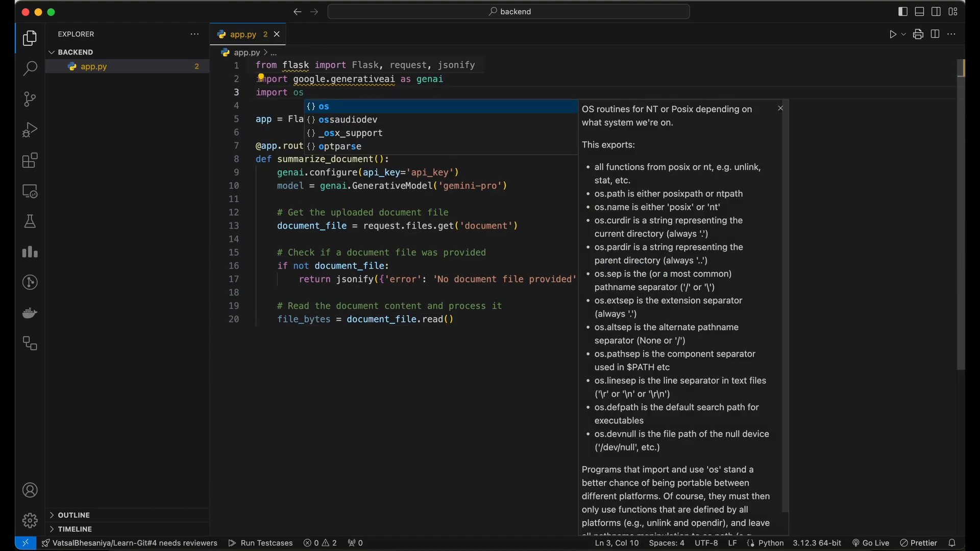
{"action": "type", "text": "file_extension = os.path.splitext(document_file.filename)[1"}
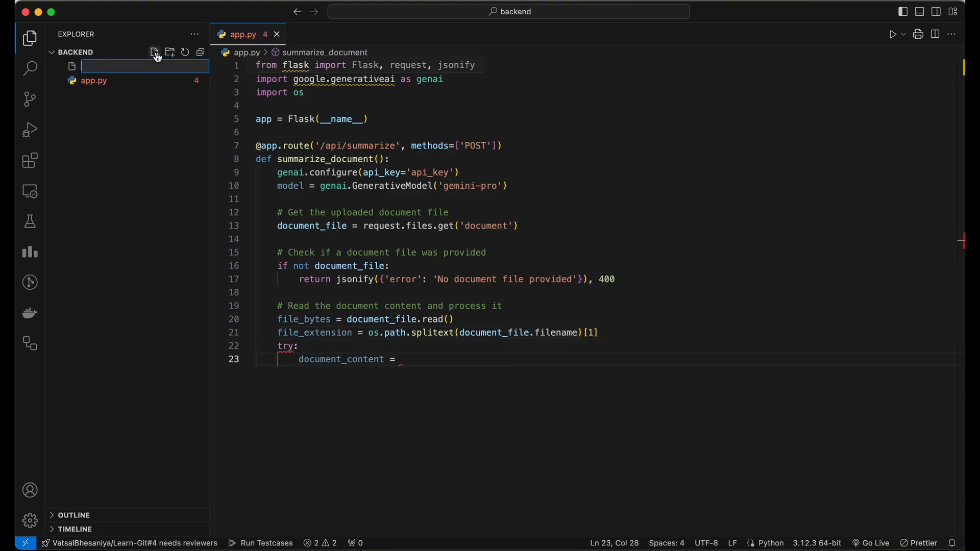
Create document_processor.py with docx imports and the process_document(file_bytes, file_extension) function.
{"action": "type", "text": "document_processor.py"}
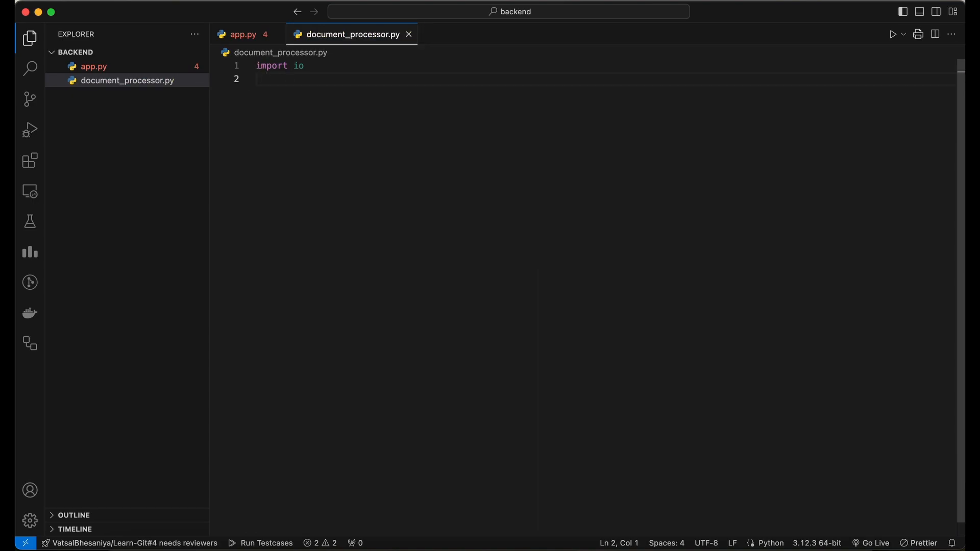
{"action": "type", "text": "import docx"}
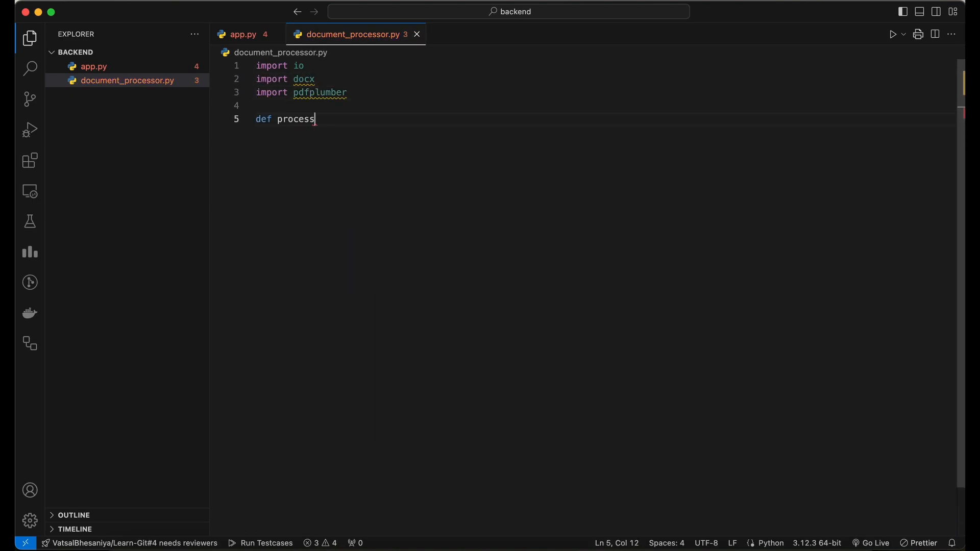
{"action": "type", "text": "_document(file_bytes, file_extension):"}
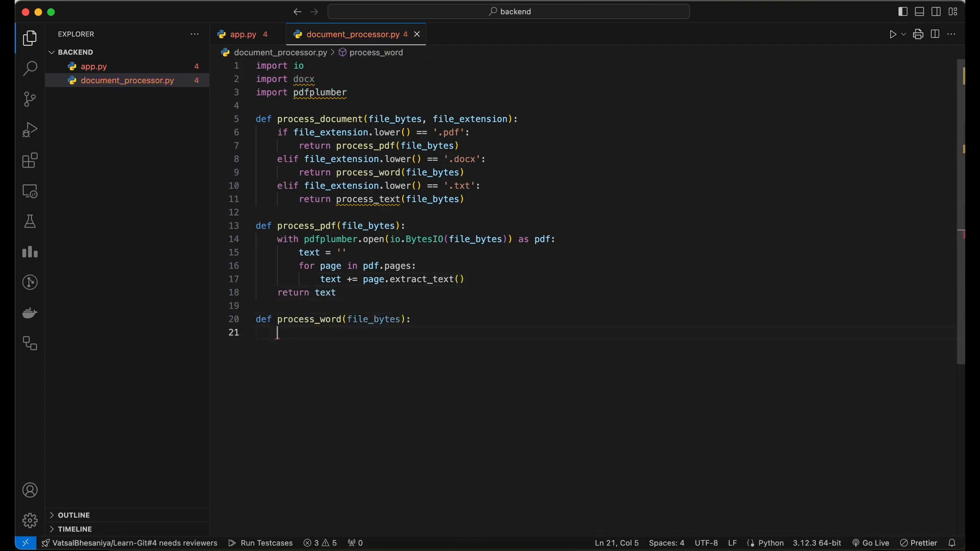
Add process_word using docx.Document on BytesIO and start the process_text function.
{"action": "type", "text": "doc = docx.Document(io.BytesIO(file_bytes))"}
{"action": "type", "text": "def process_text(fiel_by"}
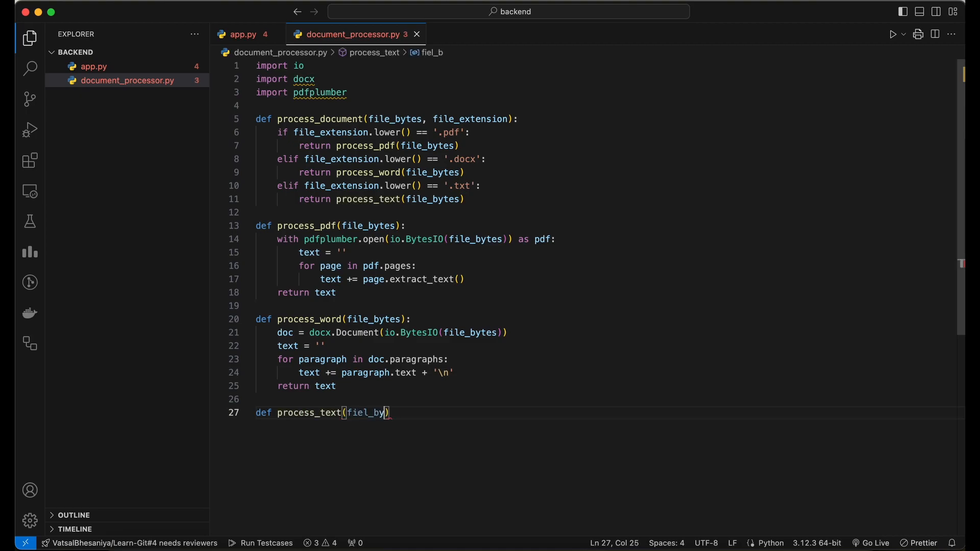
{"action": "type", "text": "tes):"}
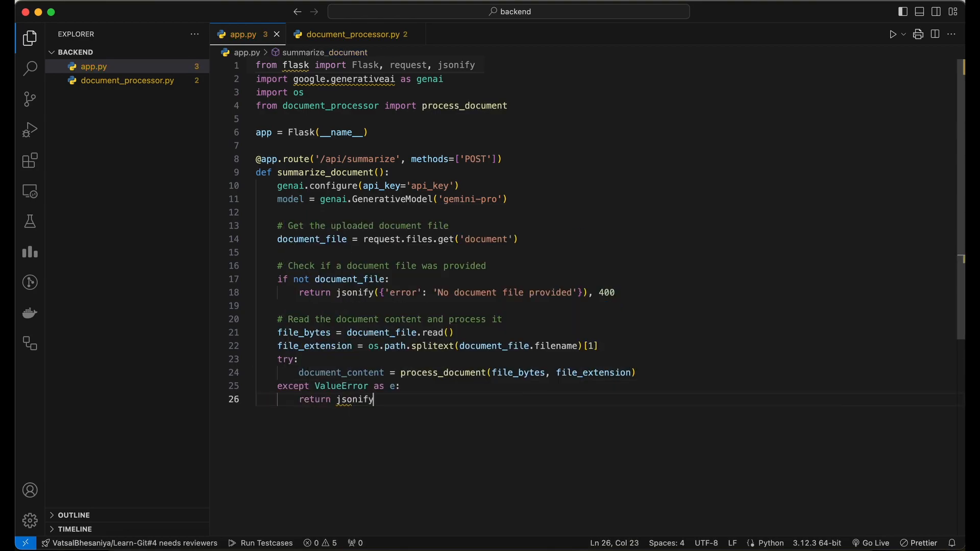
Return errors as 400 and read summaryLength (default 0.5) and detailLevel from request.form.
{"action": "type", "text": "({'error': str(e)}), 400"}
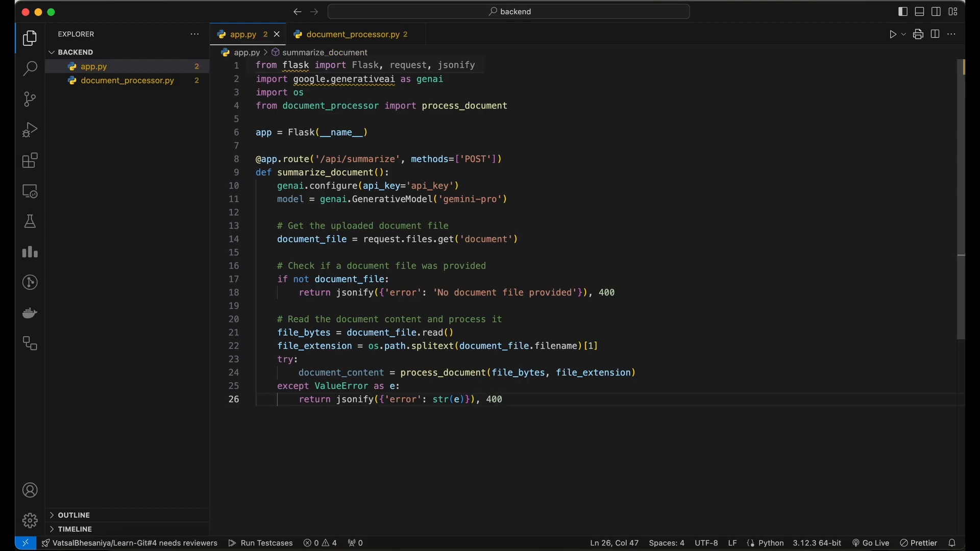
{"action": "type", "text": "summary_length = request"}
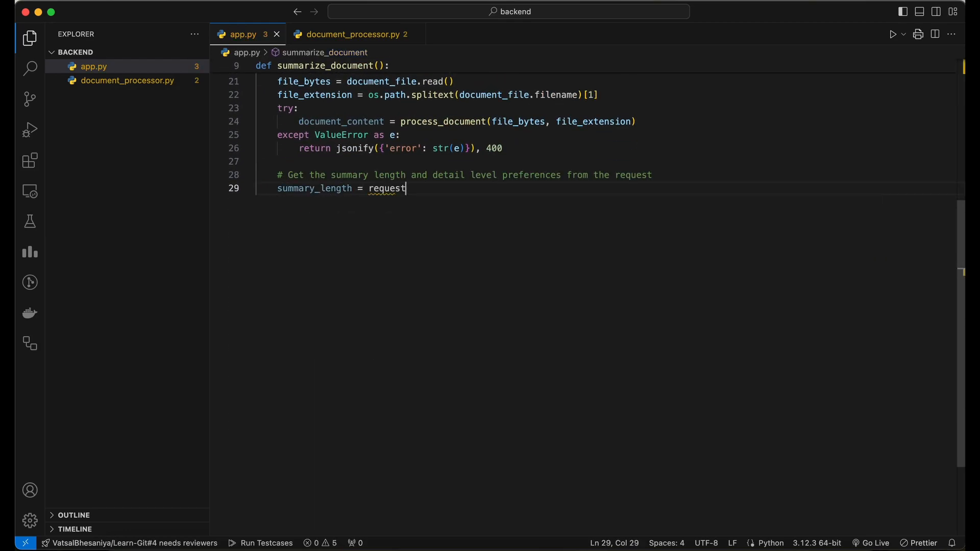
{"action": "type", "text": ".form.get('summaryLength', 0.5)"}
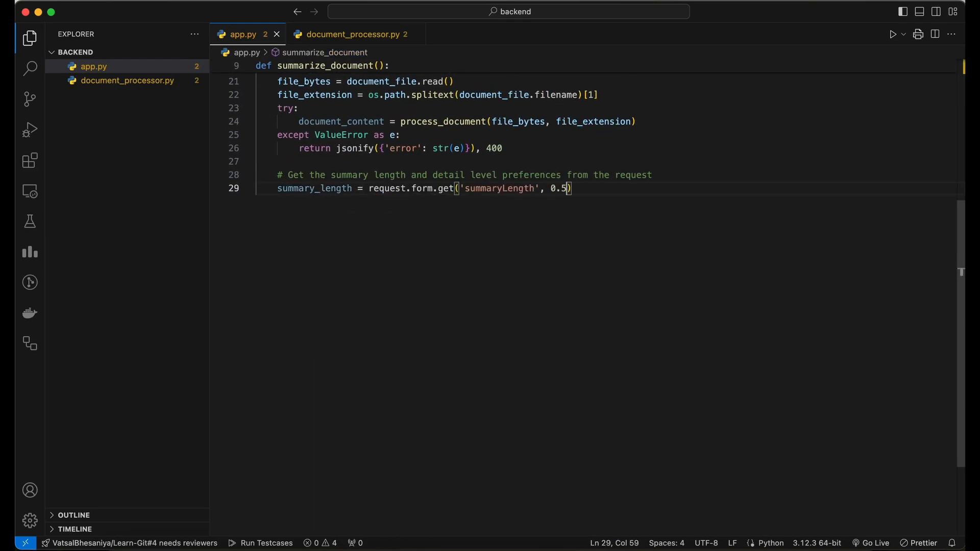
{"action": "type", "text": "detail_level = request.form.get('d')"}
{"action": "type", "text": "# Define the pro"}
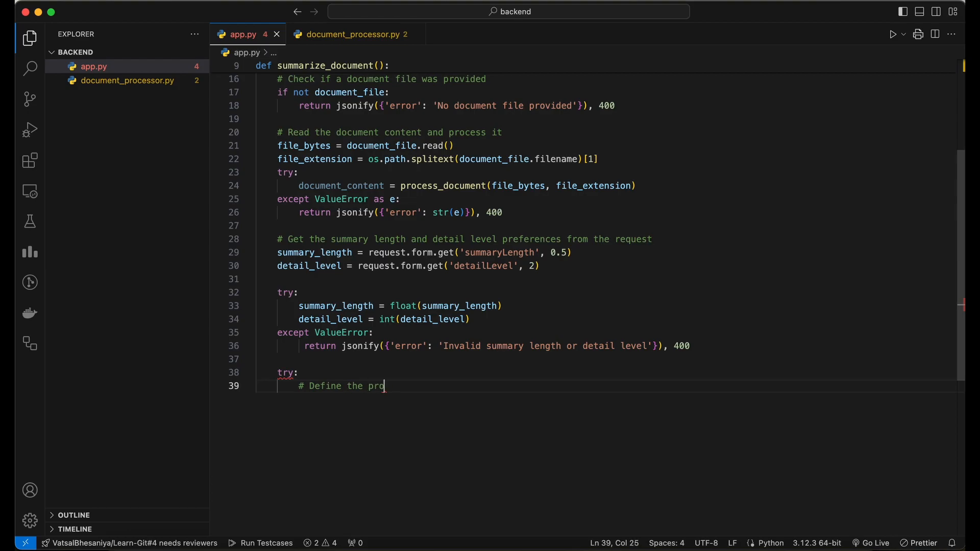
Build the prompt limiting the summary to summary_length percent at the detail level and call Gemini.
{"action": "type", "text": "mpt for generating the summary"}
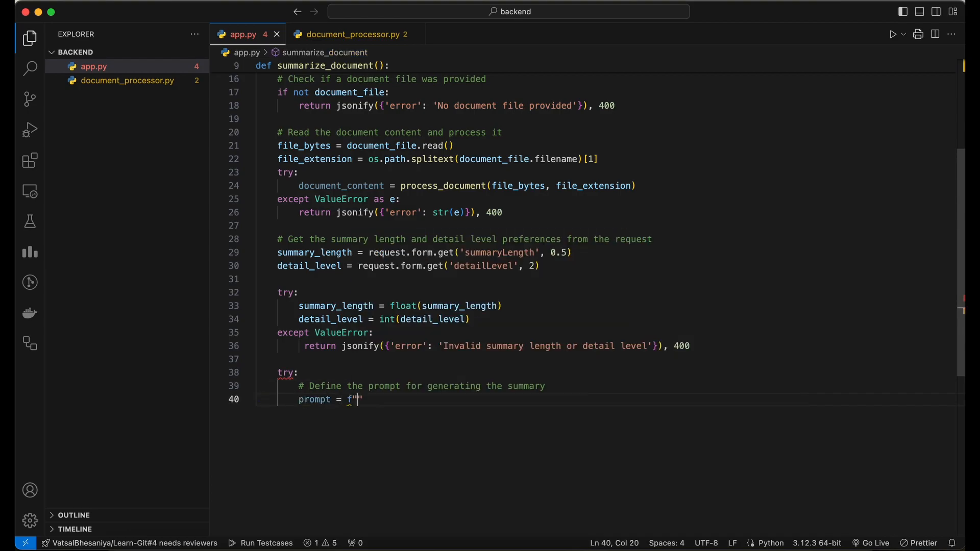
{"action": "type", "text": "Summarize the following text and keep the summary within"}
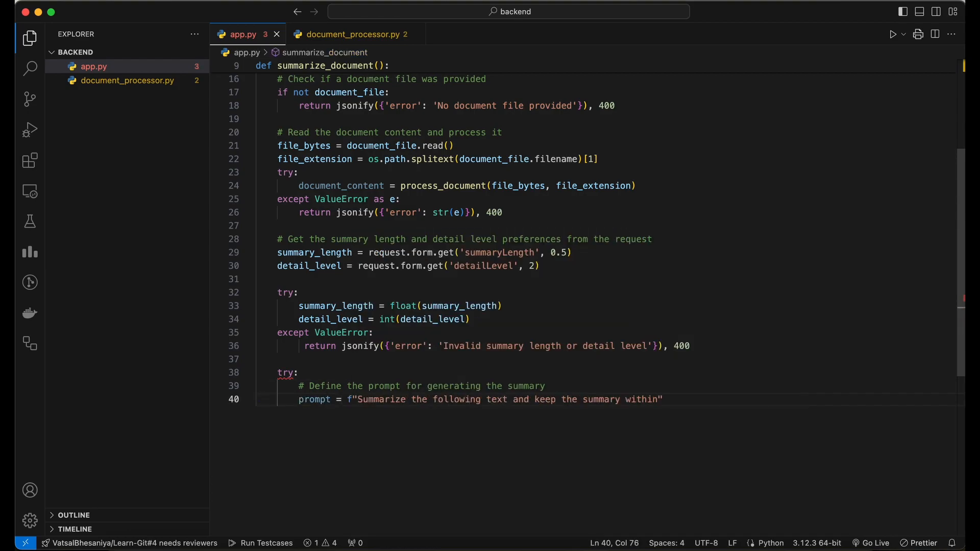
{"action": "type", "text": "{summary_length * 100}% of the o"}
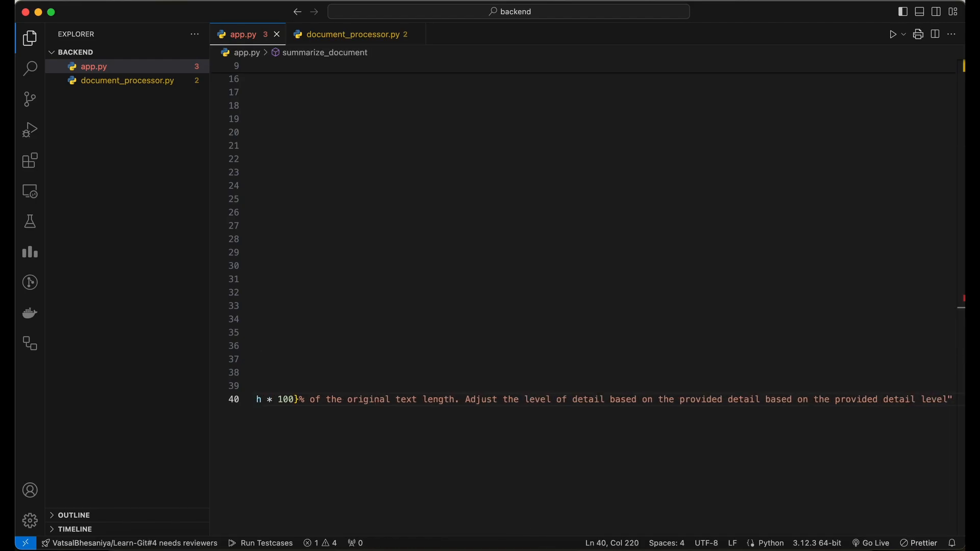
{"action": "type", "text": "({detail_level}):\\n\\n{docu"}
{"action": "type", "text": "# Use the Gemini"}
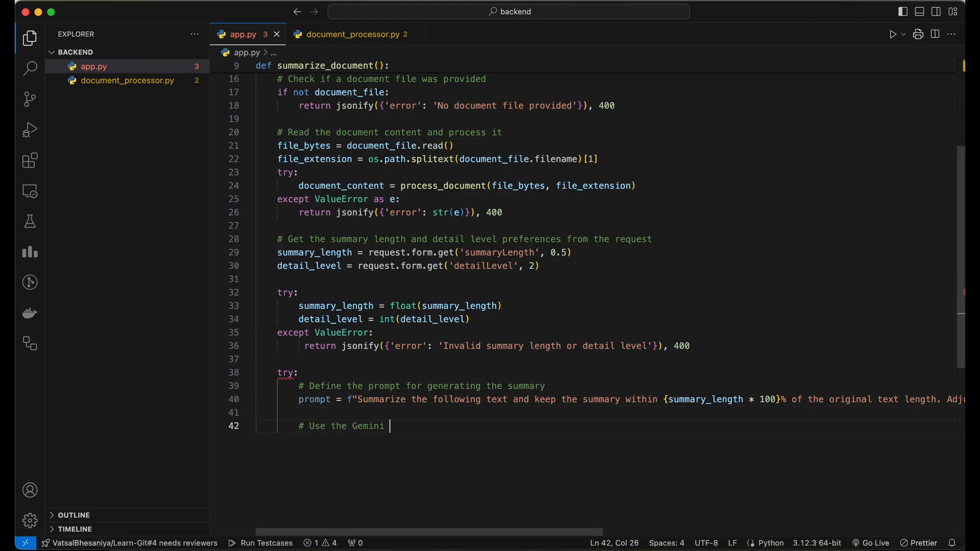
{"action": "type", "text": "client to generate the summary"}
{"action": "type", "text": "app.run"}
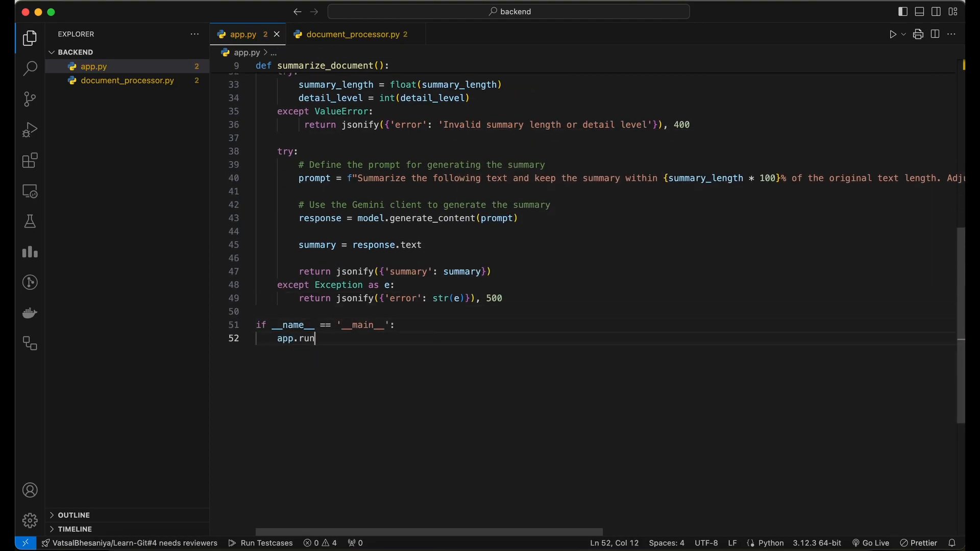
Finish app.run on 0.0.0.0, then create home_screen.dart with a FilePicker pickFiles method.
{"action": "type", "text": "(host='0.0.0.0', port=500)"}
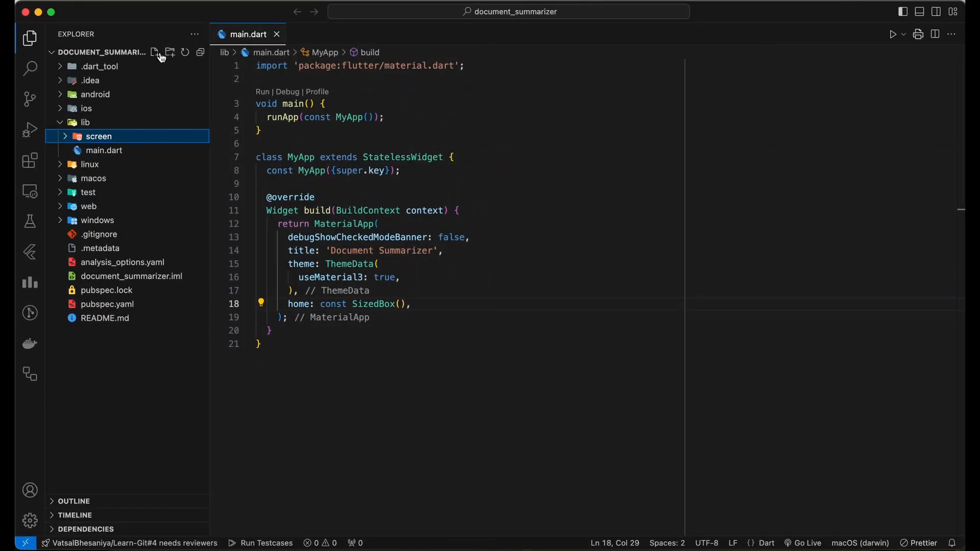
{"action": "type", "text": "home_screen.d"}
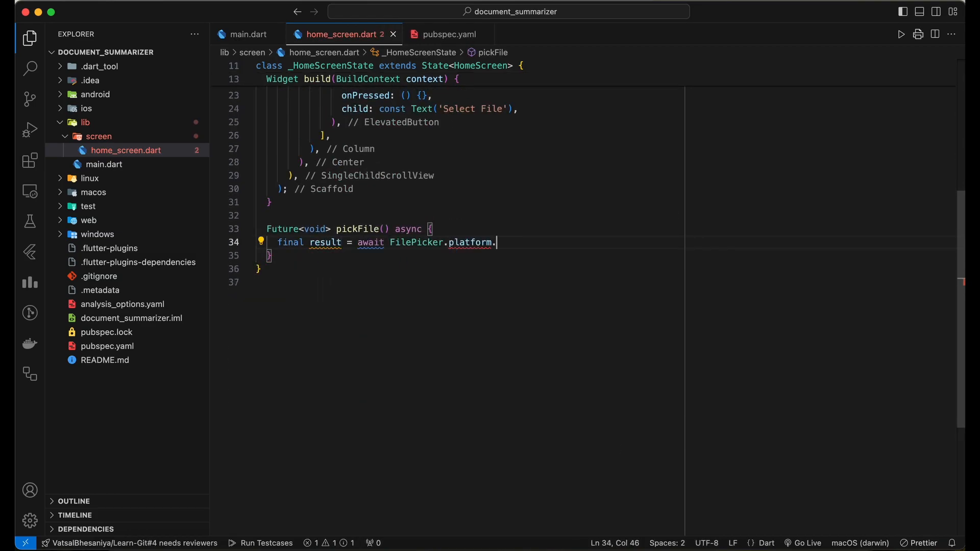
{"action": "type", "text": "pickFiles("}
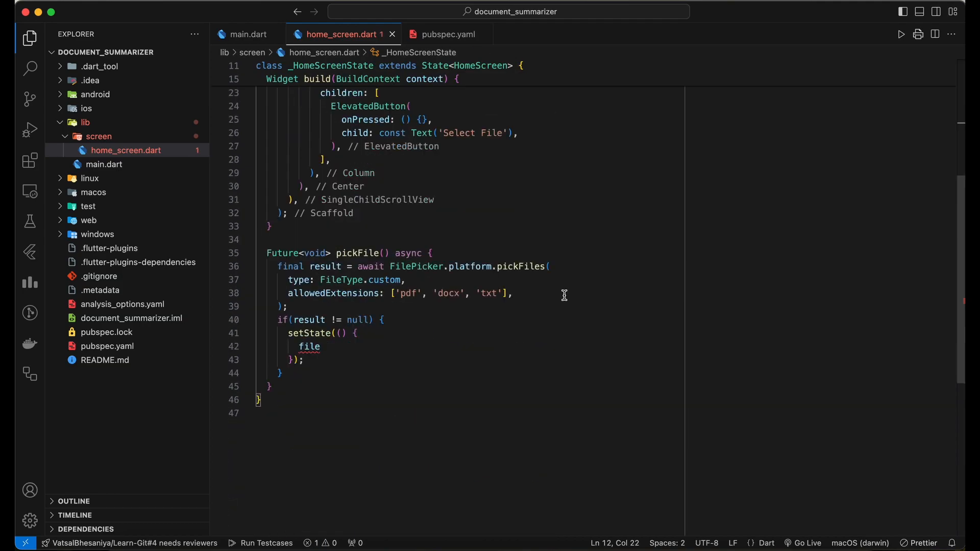
{"action": "type", "text": "pic"}
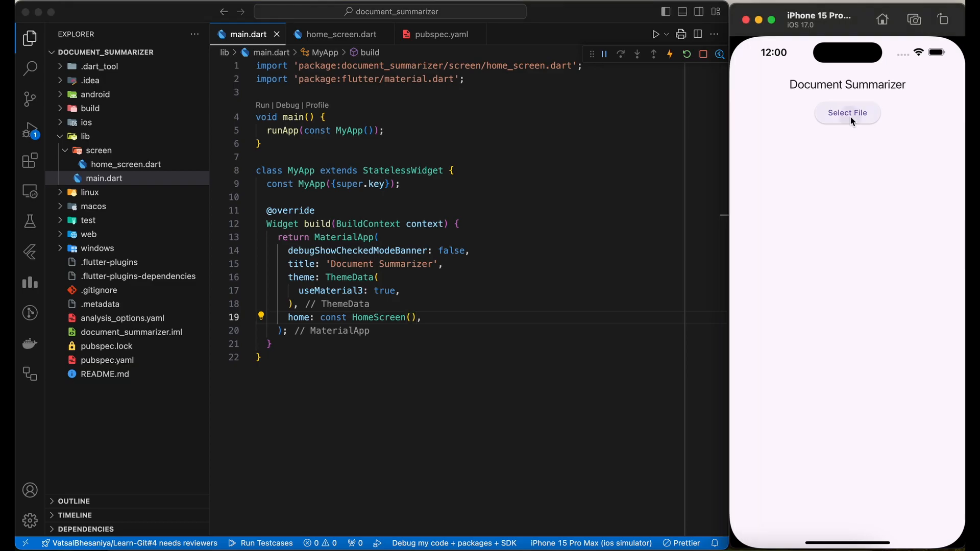
Pick The Janitor in Space, then The Story of An Hour as the selected file, and start the PreviewScreen code.
{"action": "left_click", "coordinate": [847, 113]}
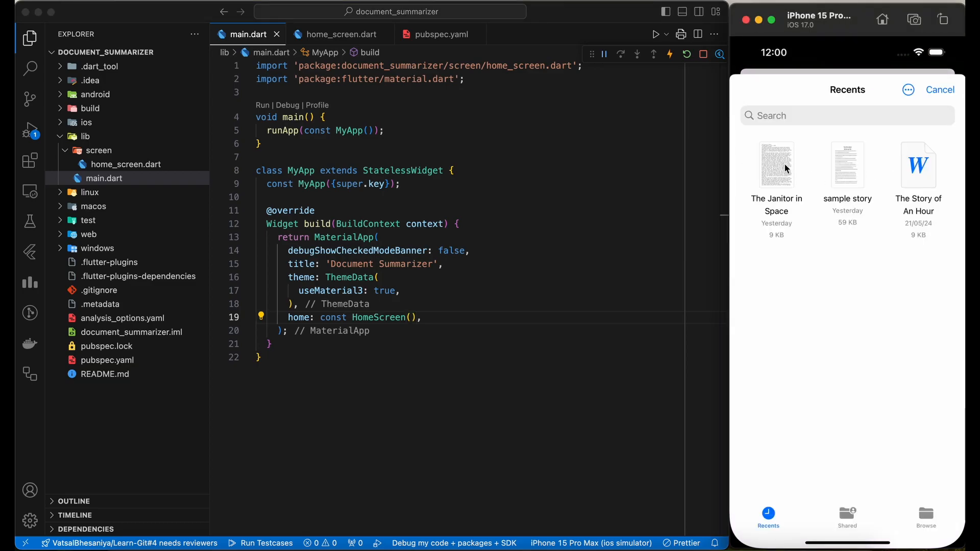
{"action": "left_click", "coordinate": [776, 166]}
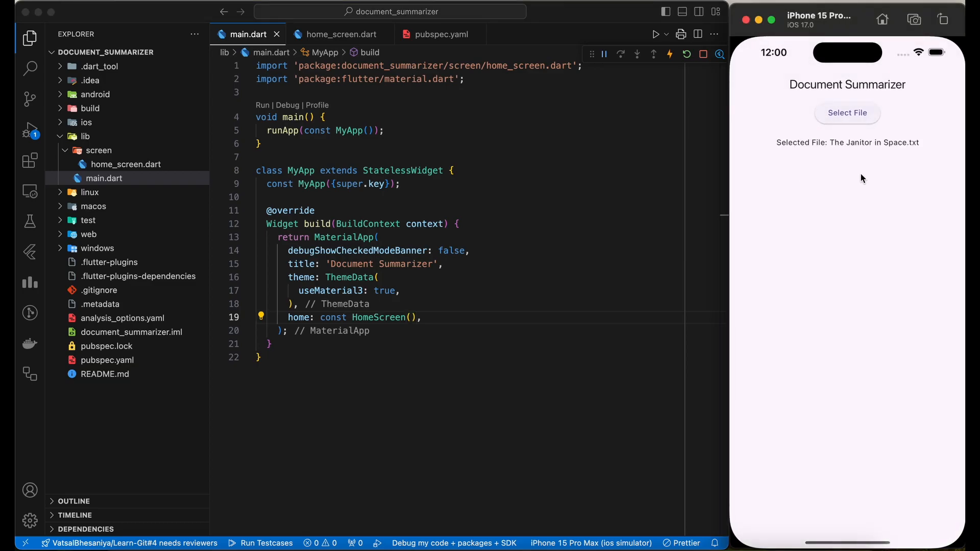
{"action": "left_click", "coordinate": [847, 113]}
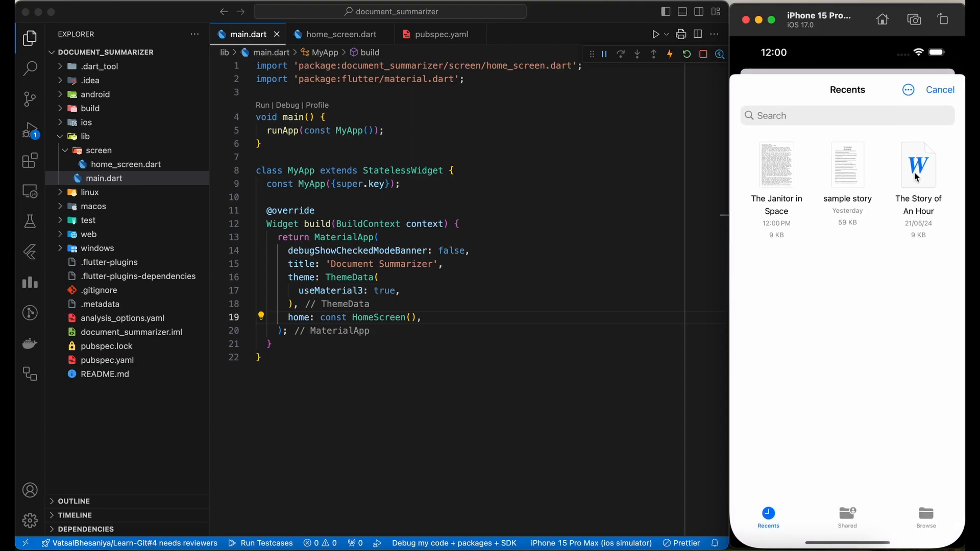
{"action": "left_click", "coordinate": [918, 165]}
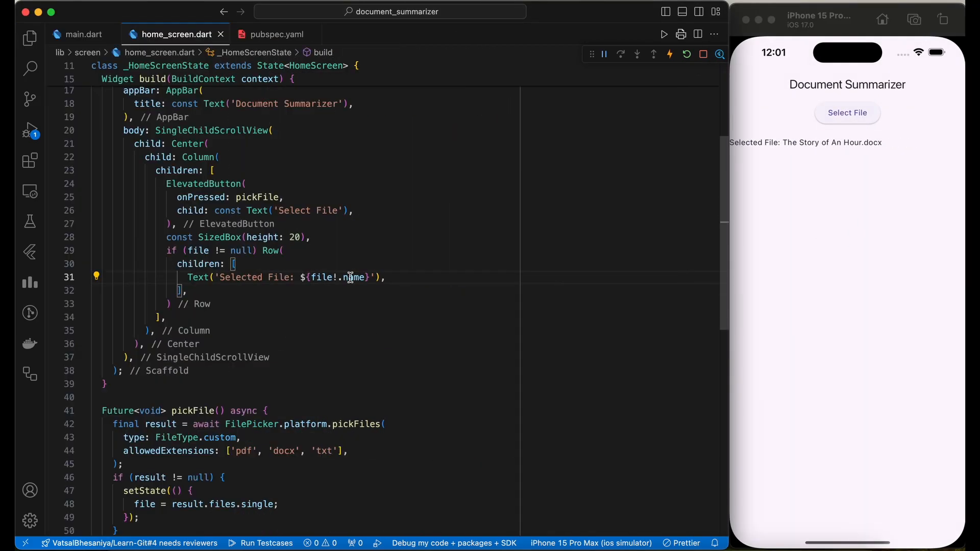
{"action": "type", "text": "const Si"}
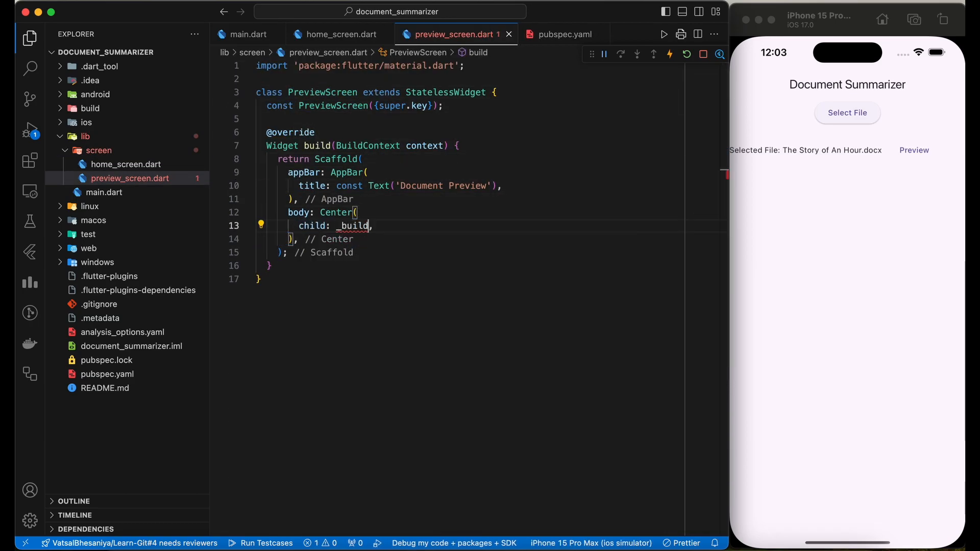
Add PreviewScreen rendering PDFs with PDFView on file.path and the flutter_pdfview dependency in pubspec.yaml.
{"action": "type", "text": "final Plat"}
{"action": "type", "text": "case"}
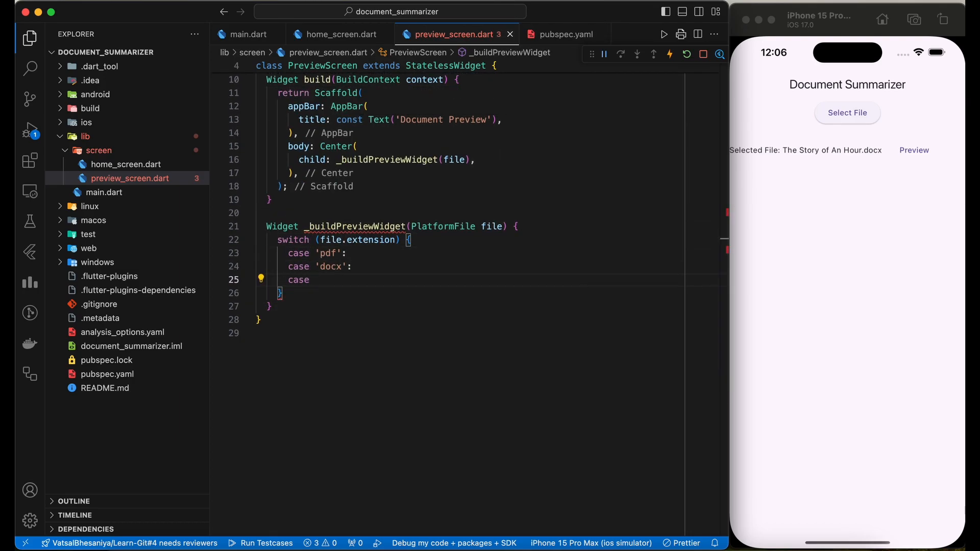
{"action": "left_click", "coordinate": [562, 35]}
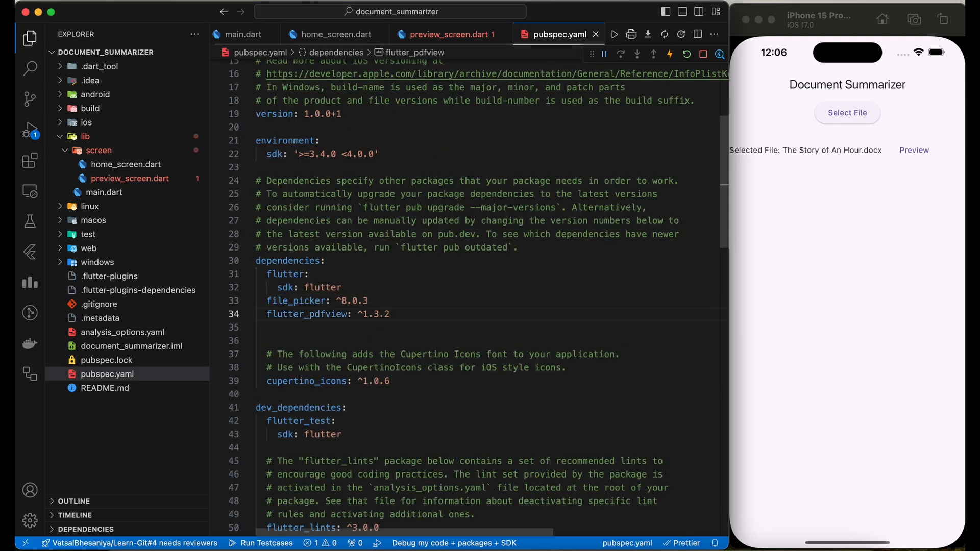
{"action": "left_click", "coordinate": [444, 34]}
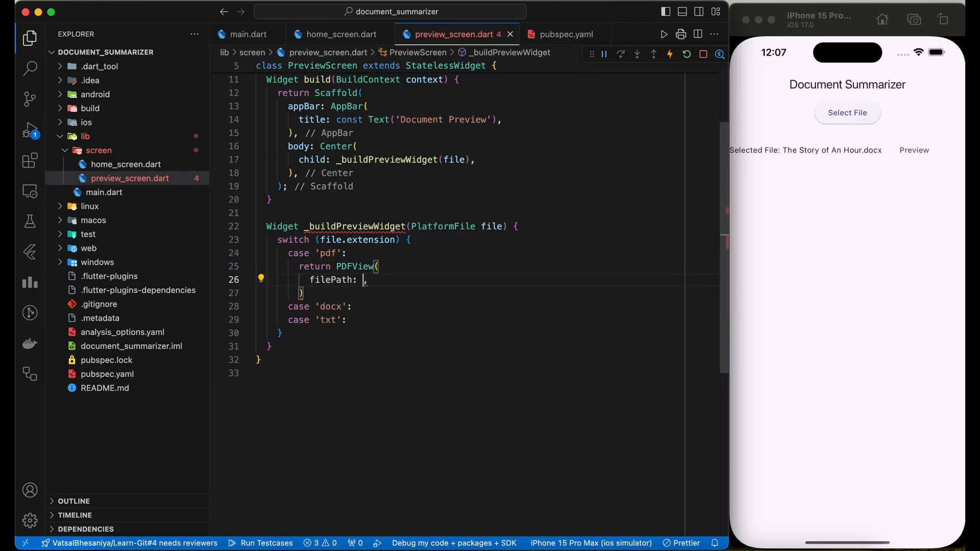
{"action": "type", "text": "file.path!"}
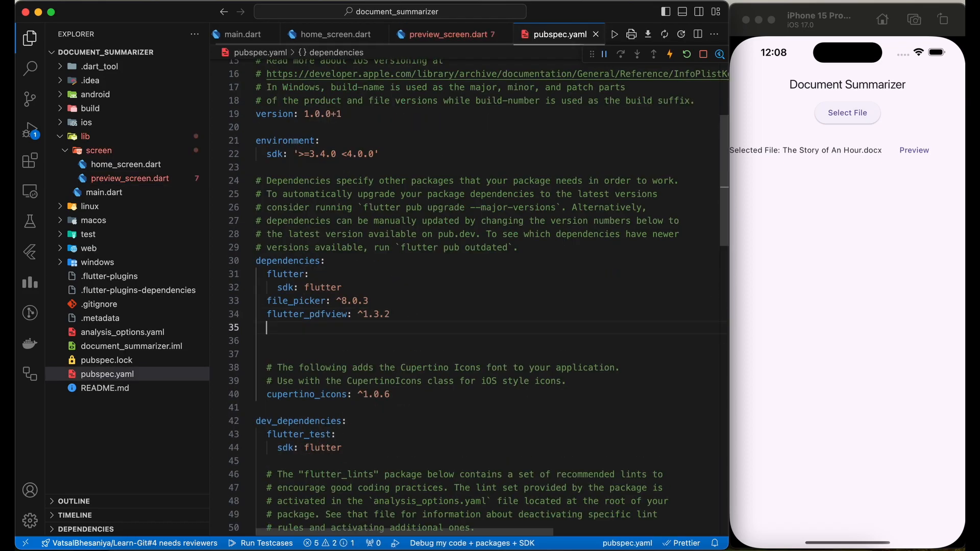
{"action": "left_click", "coordinate": [445, 34]}
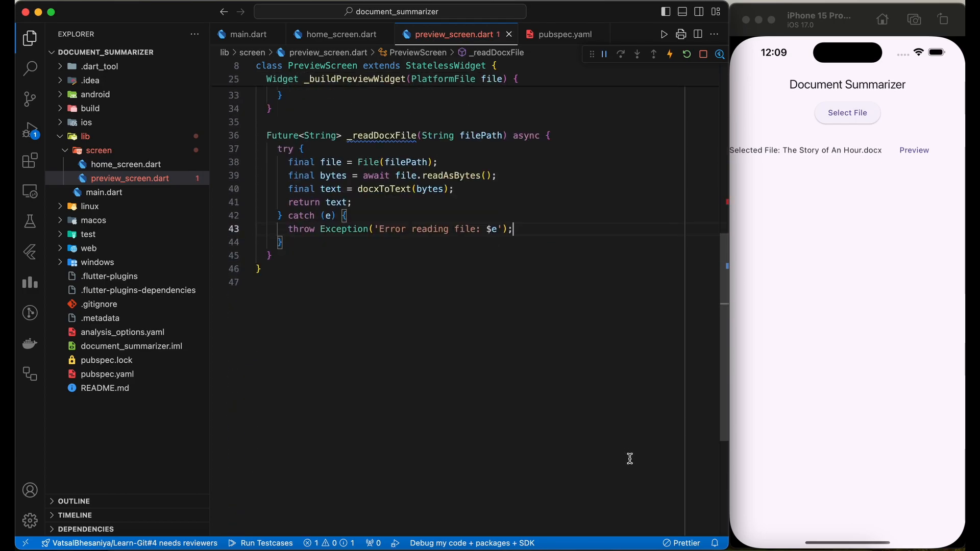
Add the _readTextFiles(String filePath) reader using file.readAsString().
{"action": "type", "text": "Future<String> _readTextFiles(String filePath) async {"}
{"action": "type", "text": "final contents"}
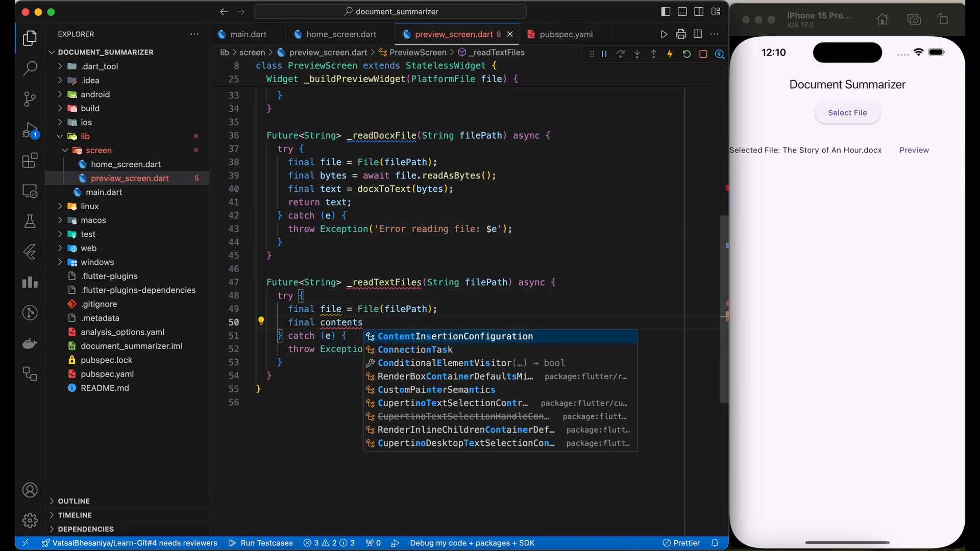
{"action": "type", "text": "= await file.readAsString();"}
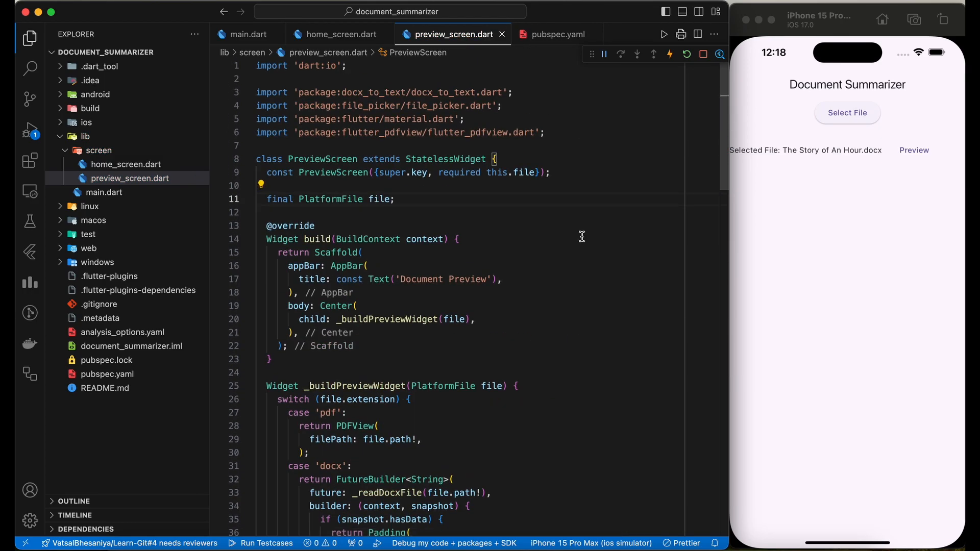
{"action": "left_click", "coordinate": [338, 34]}
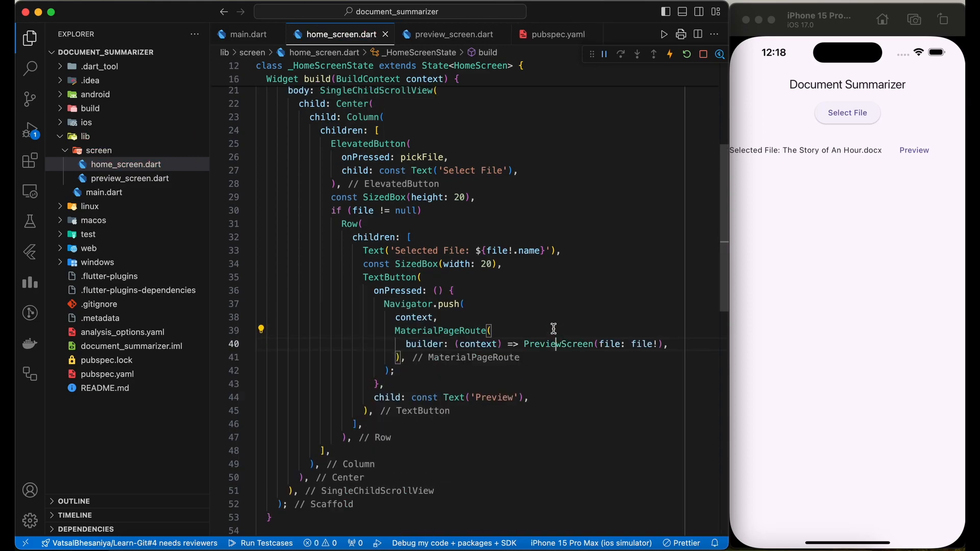
Tap Preview beside the selected file to open its preview screen.
{"action": "left_click", "coordinate": [913, 150]}
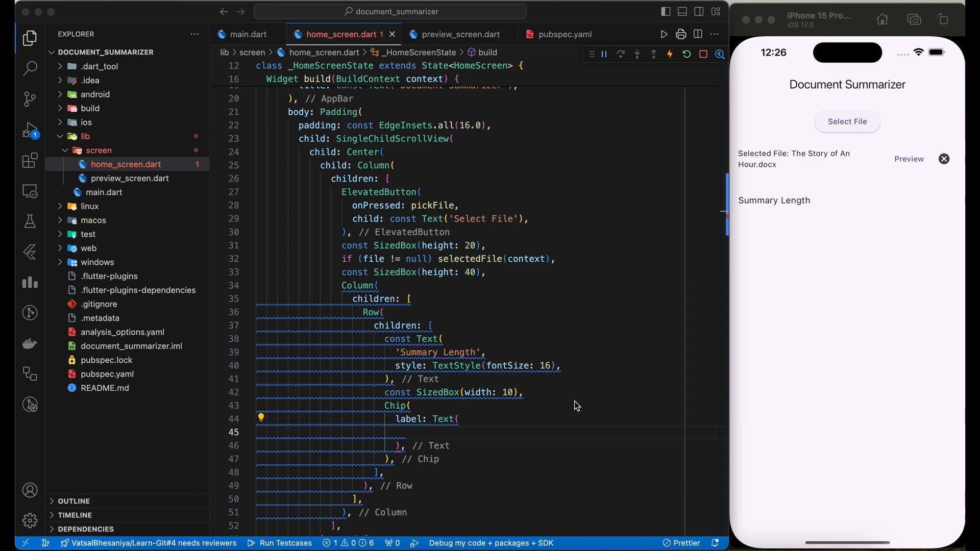
Test the new Summary Length and Detail Level sliders by dragging them in the running app.
{"action": "scroll", "scroll_direction": "down", "scroll_amount": 3}
{"action": "type", "text": "label: summaryLength.toStringAsPrecision(2),"}
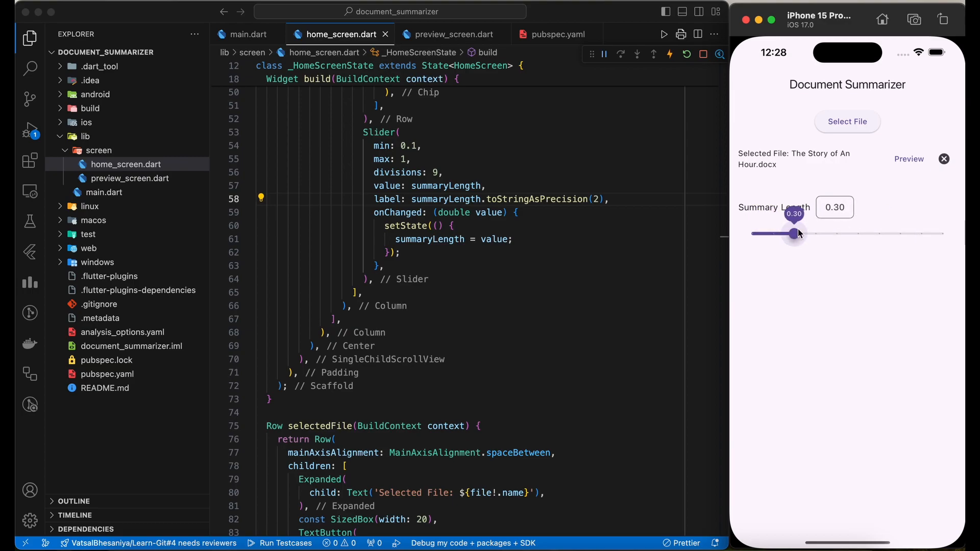
{"action": "left_click_drag", "start_coordinate": [795, 233], "coordinate": [815, 233]}
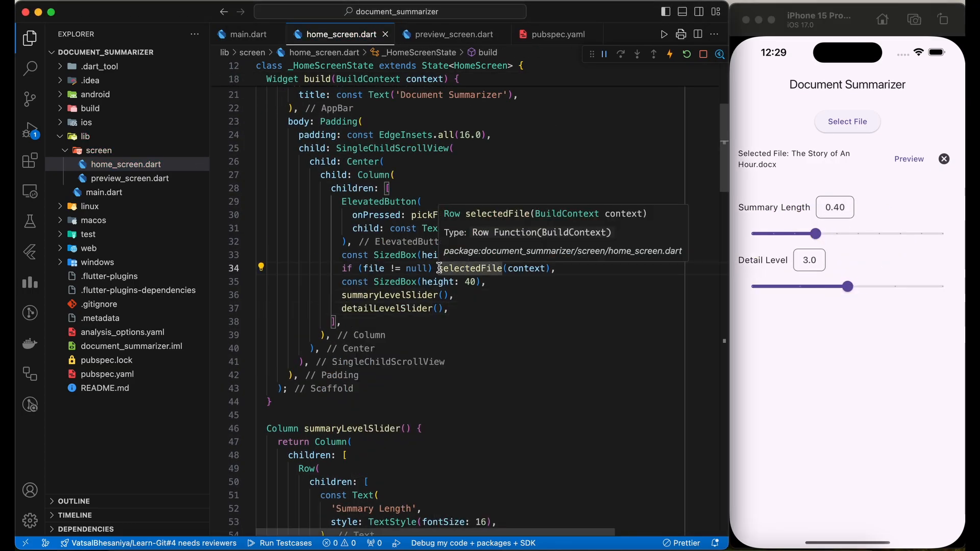
{"action": "left_click_drag", "start_coordinate": [847, 285], "coordinate": [896, 286]}
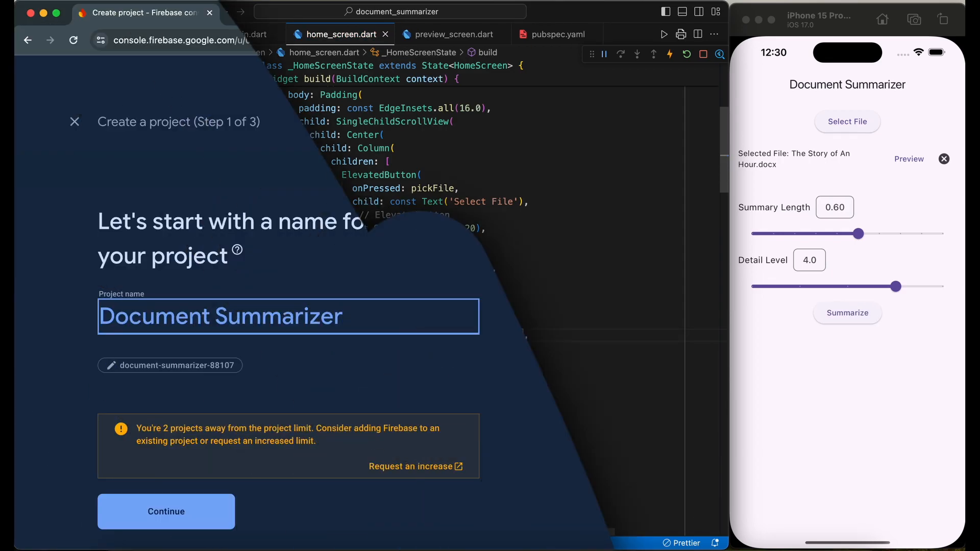
Finish creating the Document Summarizer project and begin creating its Firestore database.
{"action": "left_click", "coordinate": [166, 512]}
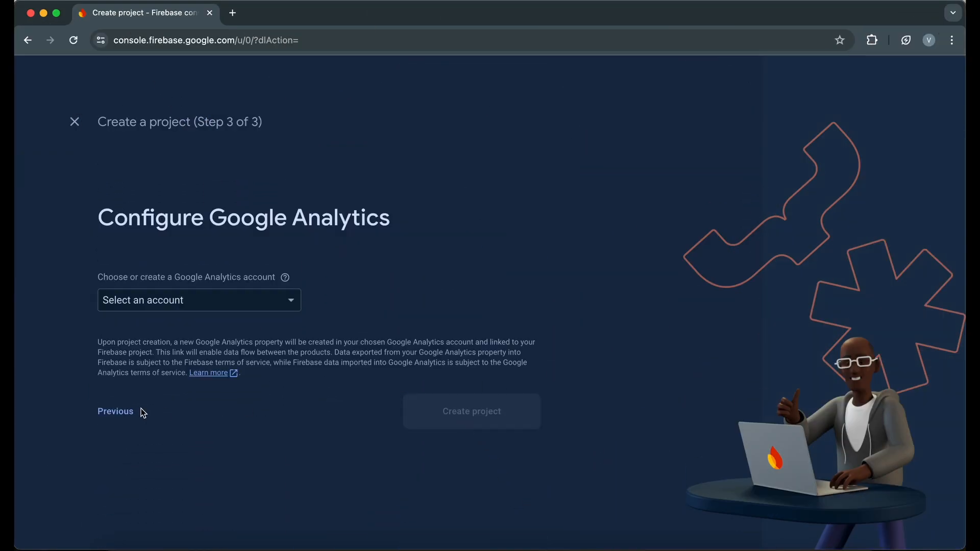
{"action": "left_click", "coordinate": [471, 412]}
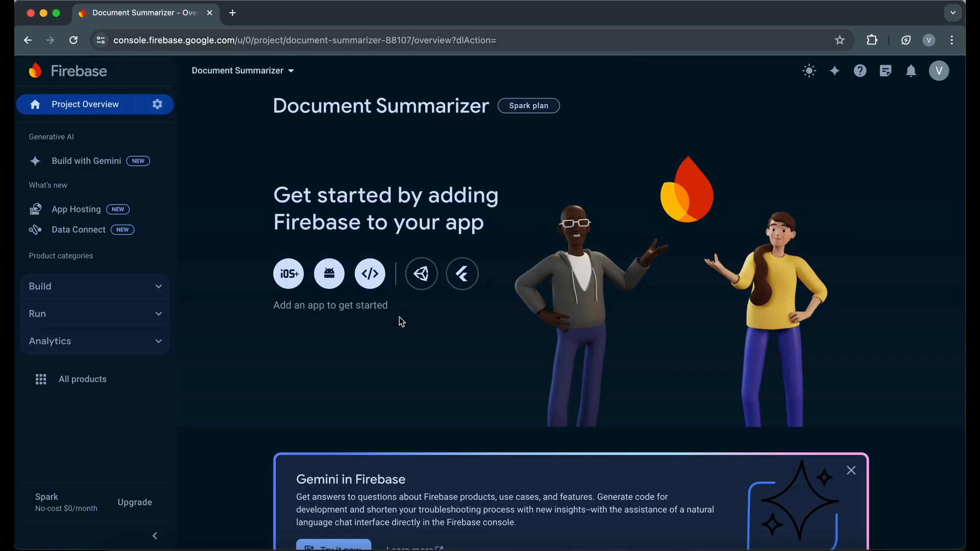
{"action": "left_click", "coordinate": [288, 274]}
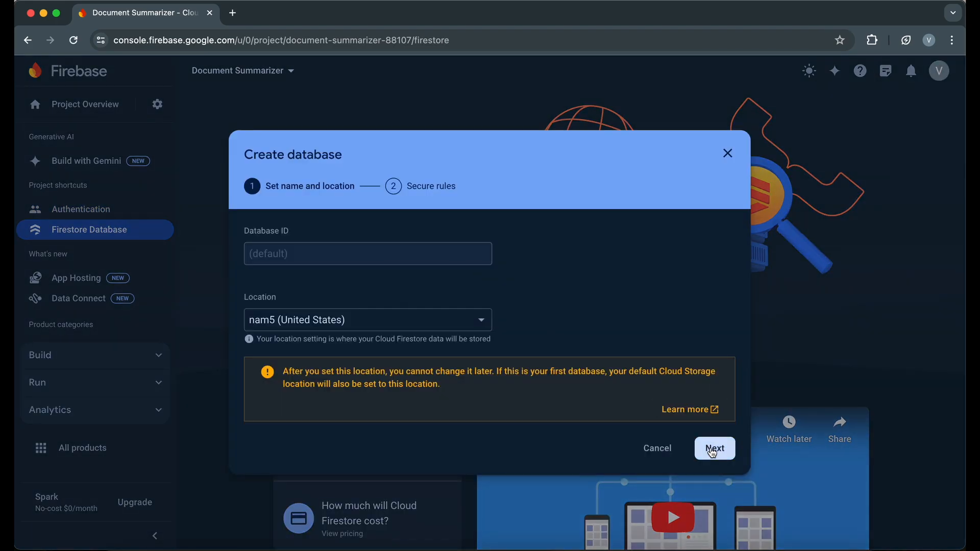
Create the database with default ID/location, a users document, and a summaries subcollection with a filename field.
{"action": "left_click", "coordinate": [713, 448]}
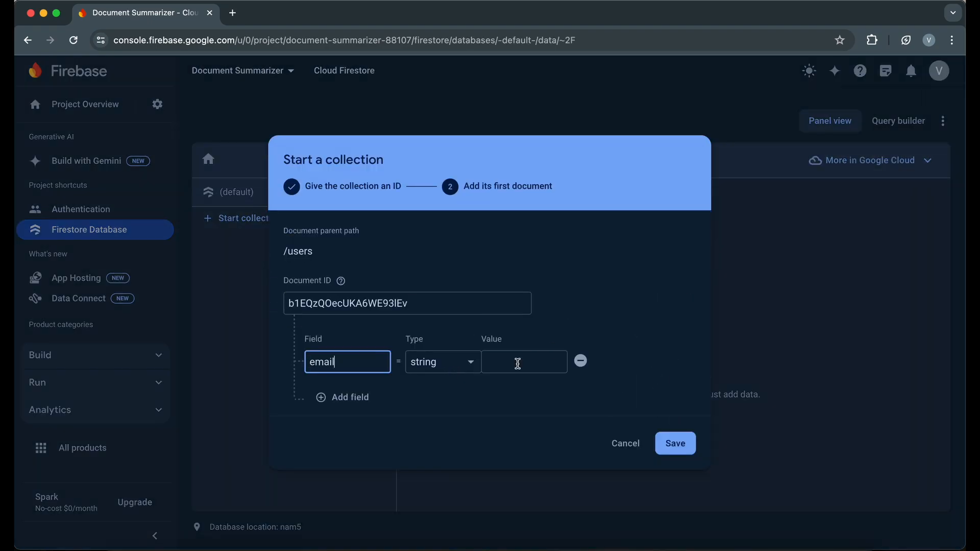
{"action": "left_click", "coordinate": [675, 443]}
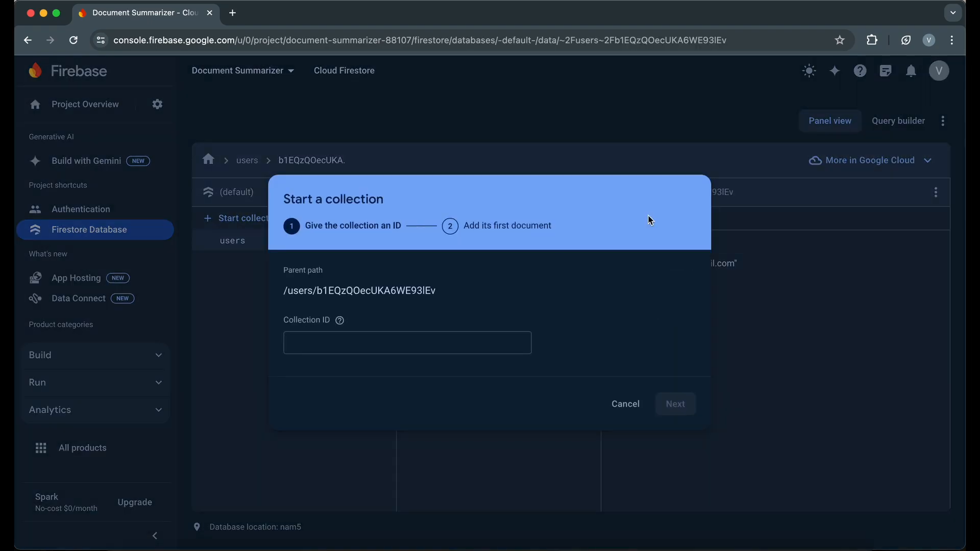
{"action": "left_click", "coordinate": [675, 404]}
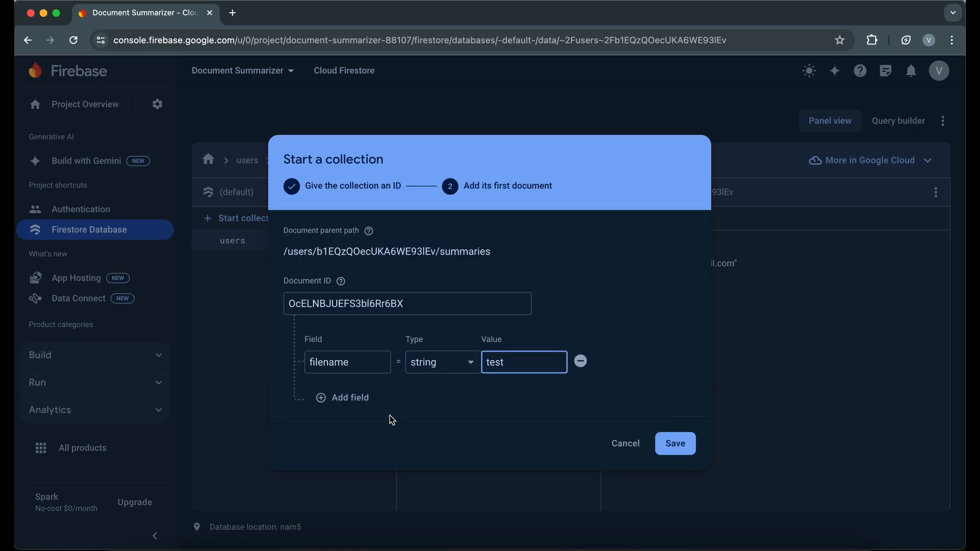
{"action": "left_click", "coordinate": [675, 443]}
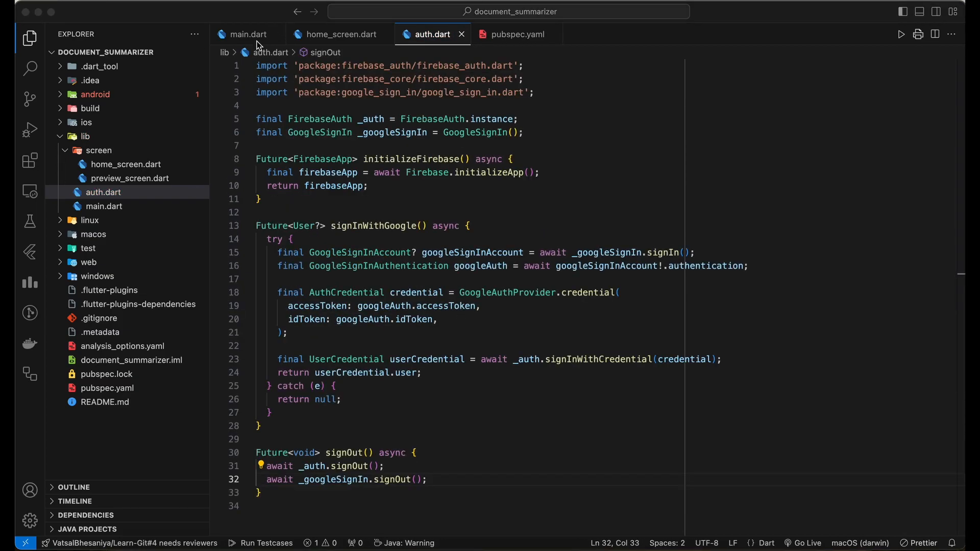
Write auth.dart with initializeFirebase, signInWithGoogle via GoogleAuthProvider.credential, and signOut for both providers.
{"action": "left_click", "coordinate": [249, 34]}
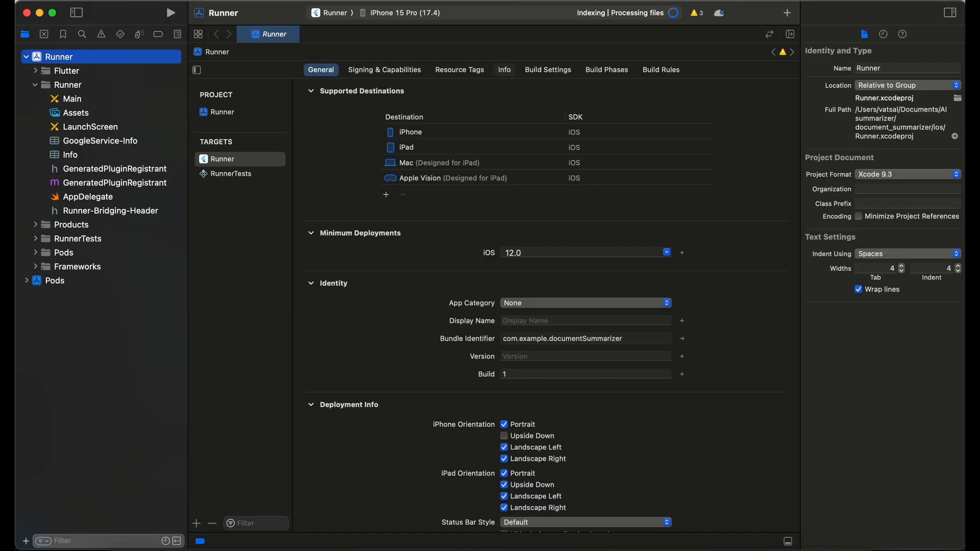
View the Runner target's General settings in Xcode for ios/Runner.xcworkspace.
{"action": "left_click", "coordinate": [504, 70]}
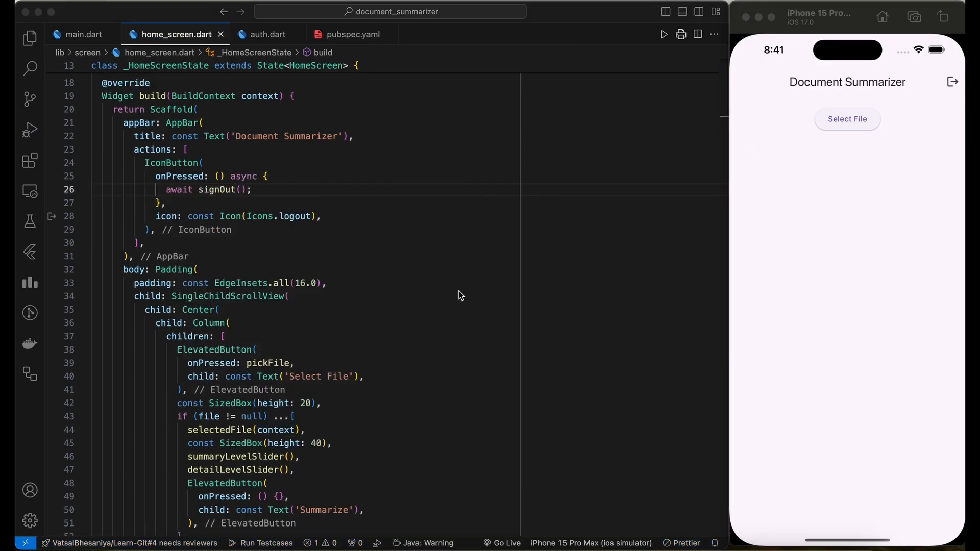
In the simulator, log out to the Sign In screen and sign back in with Google.
{"action": "left_click", "coordinate": [951, 82]}
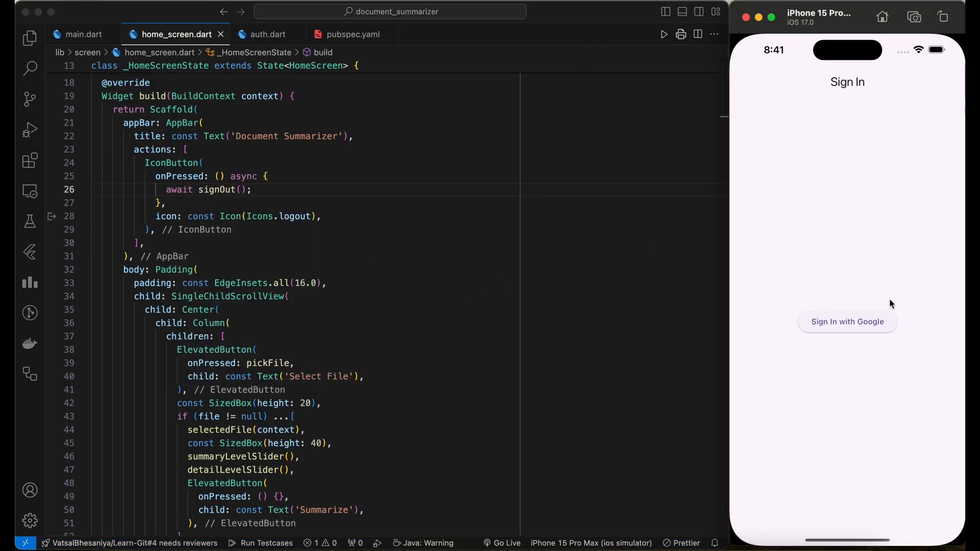
{"action": "left_click", "coordinate": [848, 322]}
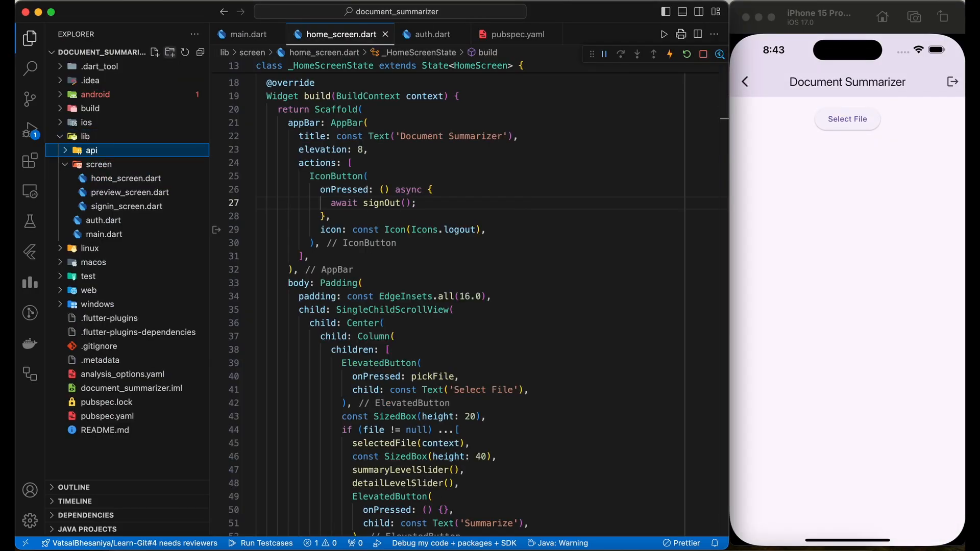
Create api_client.dart in the api folder and start the ApiClient class.
{"action": "left_click", "coordinate": [119, 163]}
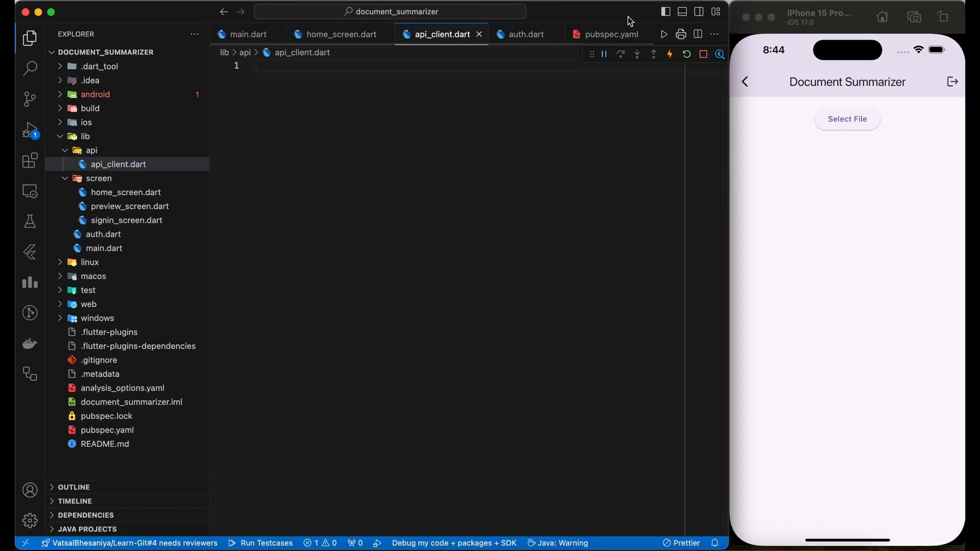
{"action": "left_click", "coordinate": [611, 33]}
{"action": "type", "text": "class A"}
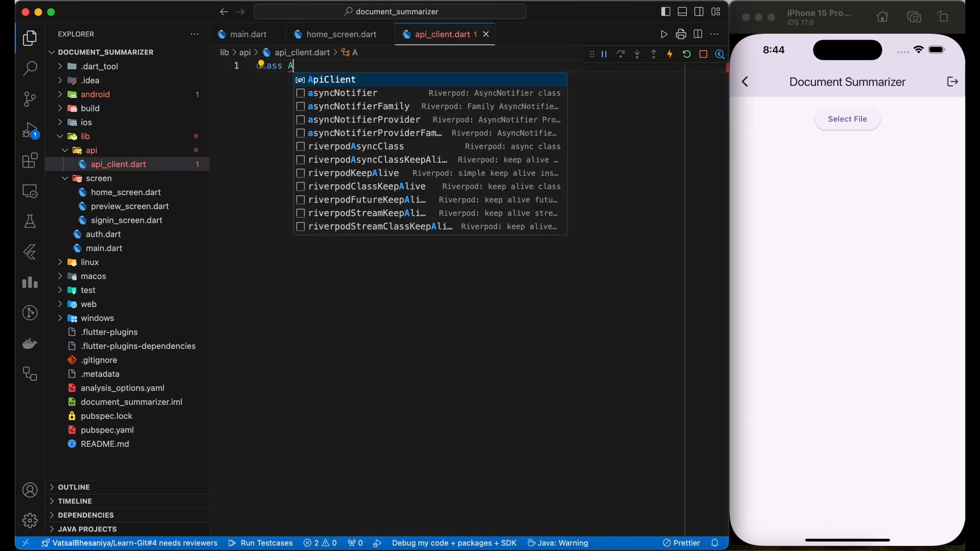
{"action": "type", "text": "Fu"}
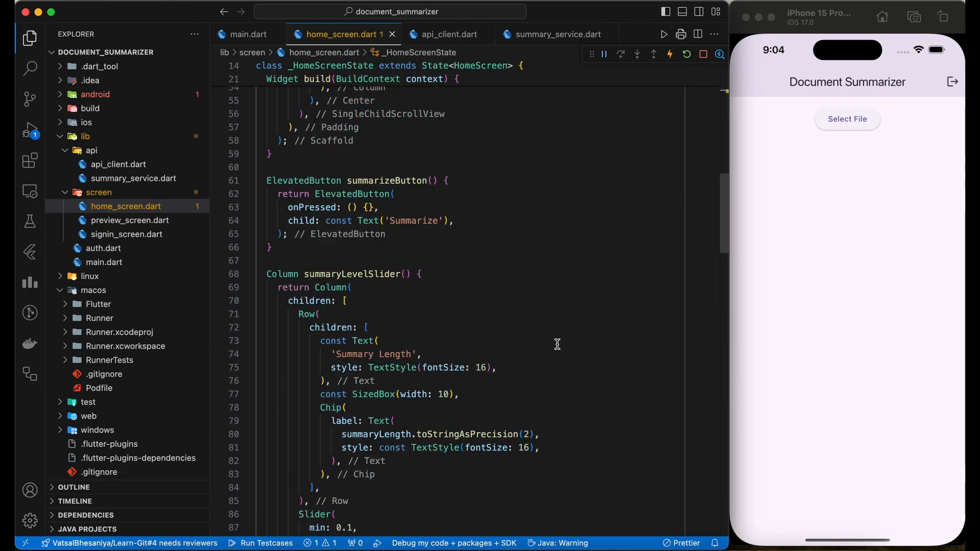
Have summarizeButton await _summaryService.summarizeDocument(file!, summaryLength, detailLevel) and check context.mounted.
{"action": "type", "text": "final summary = await"}
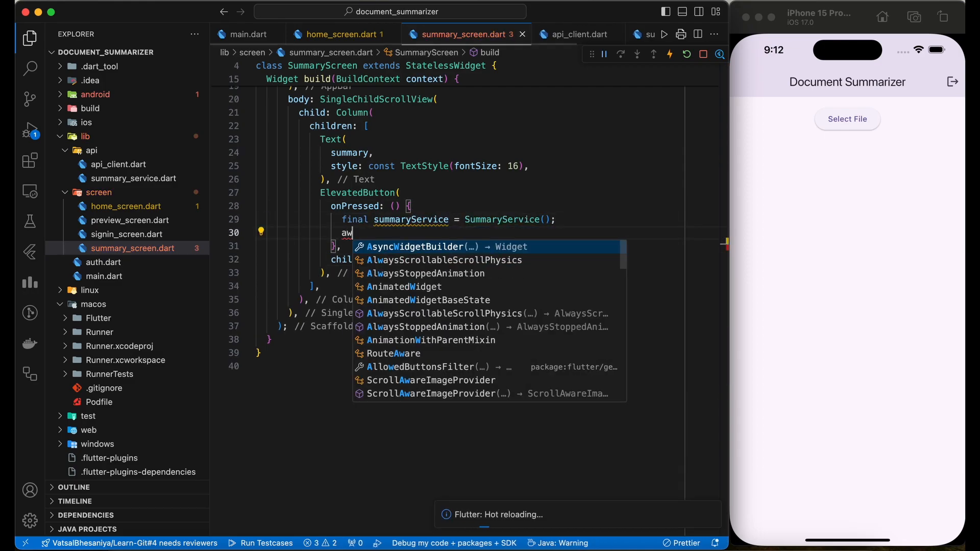
{"action": "left_click", "coordinate": [343, 34]}
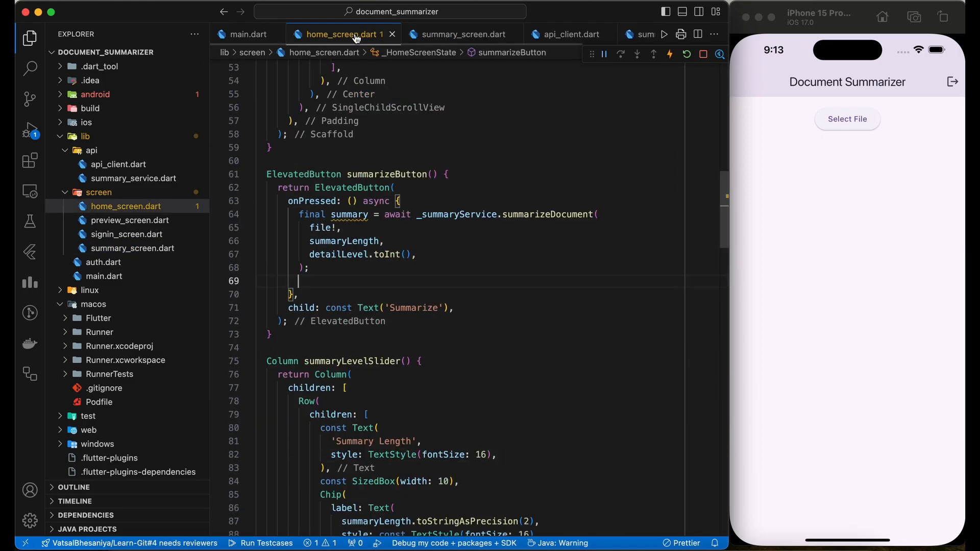
{"action": "type", "text": "if(context.mounted) {"}
{"action": "type", "text": "summarizeButton(context),"}
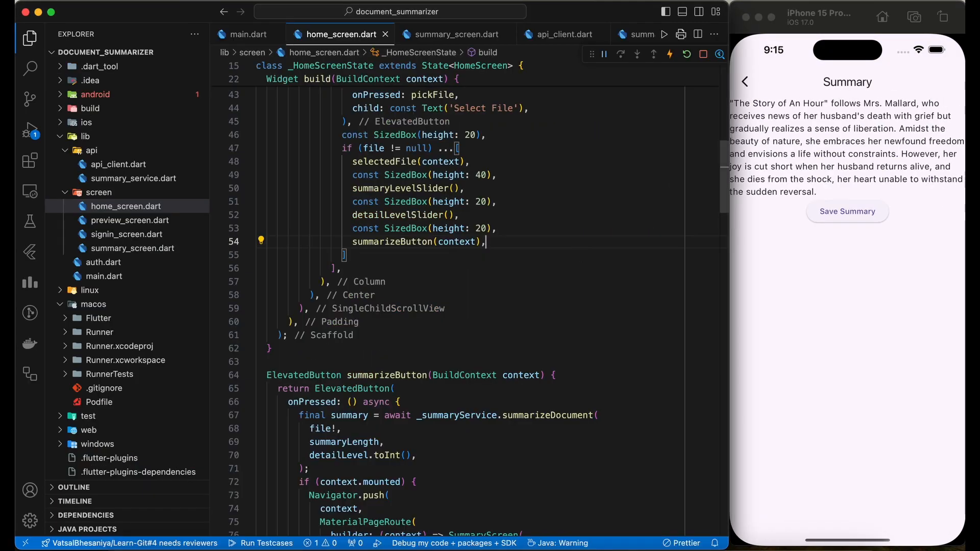
Navigator.push a MaterialPageRoute to SummaryScreen and summarize The Story of An Hour in the simulator.
{"action": "left_click", "coordinate": [455, 34]}
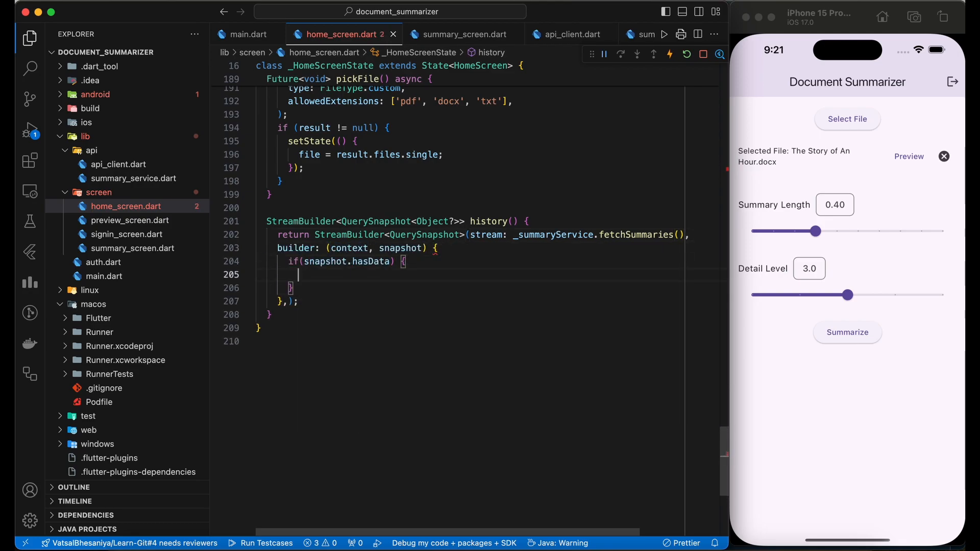
Build summaryHistory from snapshot.data!.docs as a ListView of ListTiles showing fileName with an onTap handler.
{"action": "type", "text": "final summaries = snapshot.data!.docs;"}
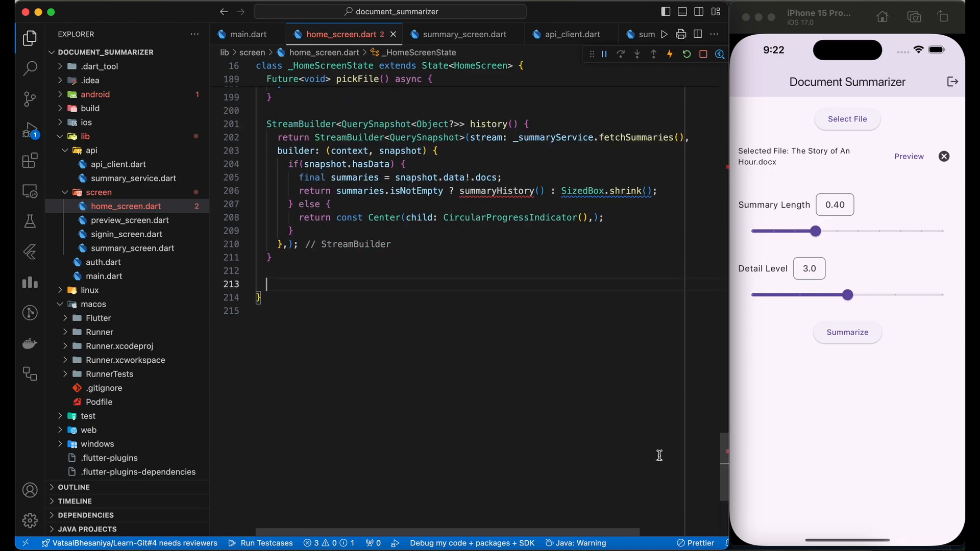
{"action": "type", "text": "su"}
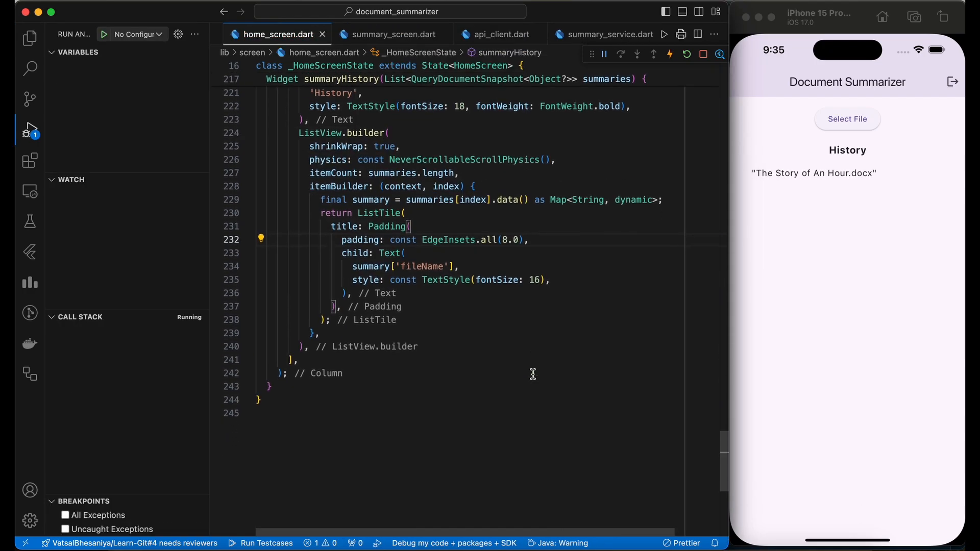
{"action": "type", "text": "onTap: () {"}
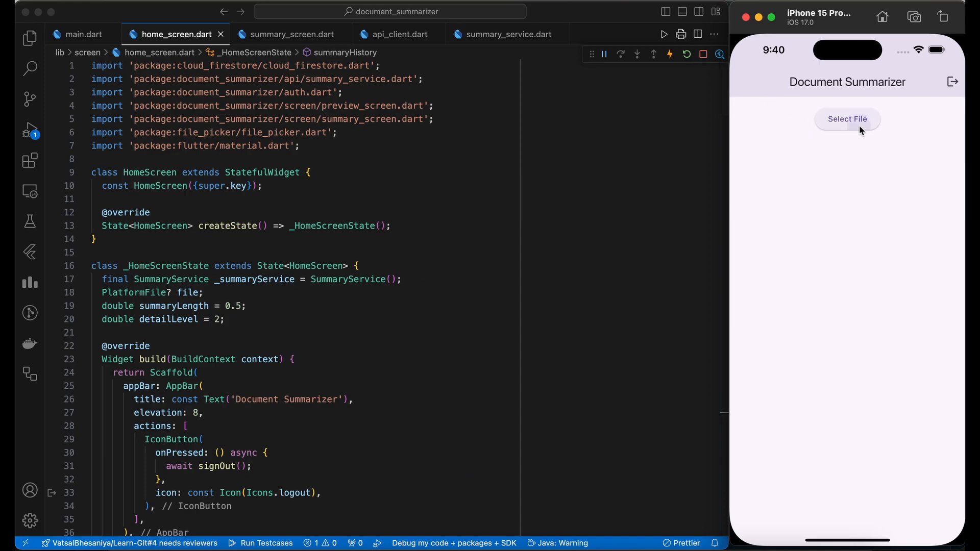
Select The Janitor in Space.txt, raise the detail level, summarize and save it to History, then clear the file.
{"action": "left_click", "coordinate": [847, 118]}
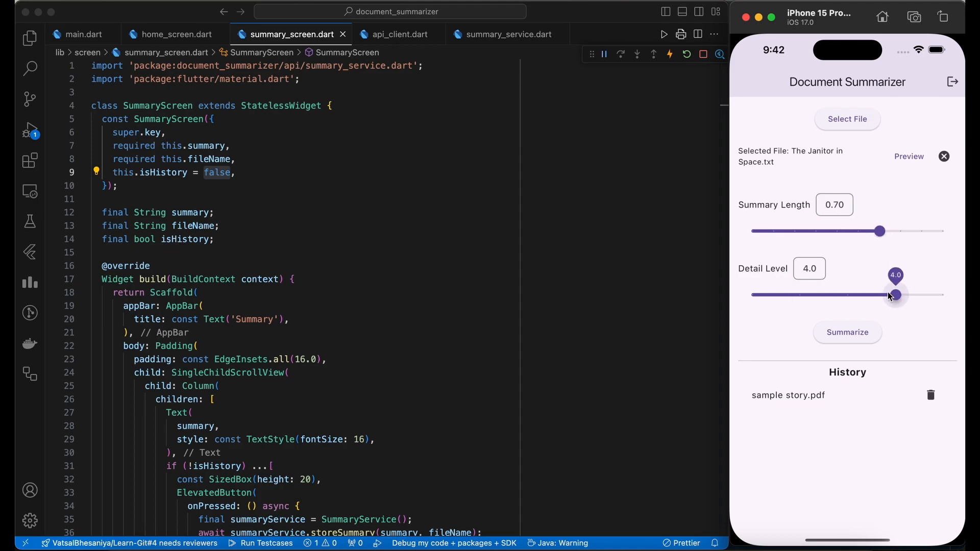
{"action": "left_click_drag", "start_coordinate": [892, 295], "coordinate": [943, 295]}
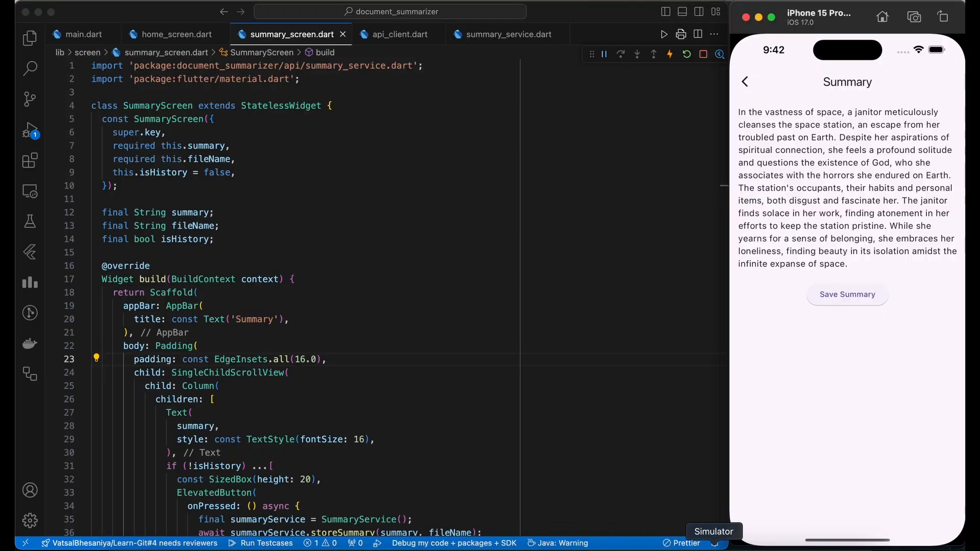
{"action": "left_click", "coordinate": [744, 82]}
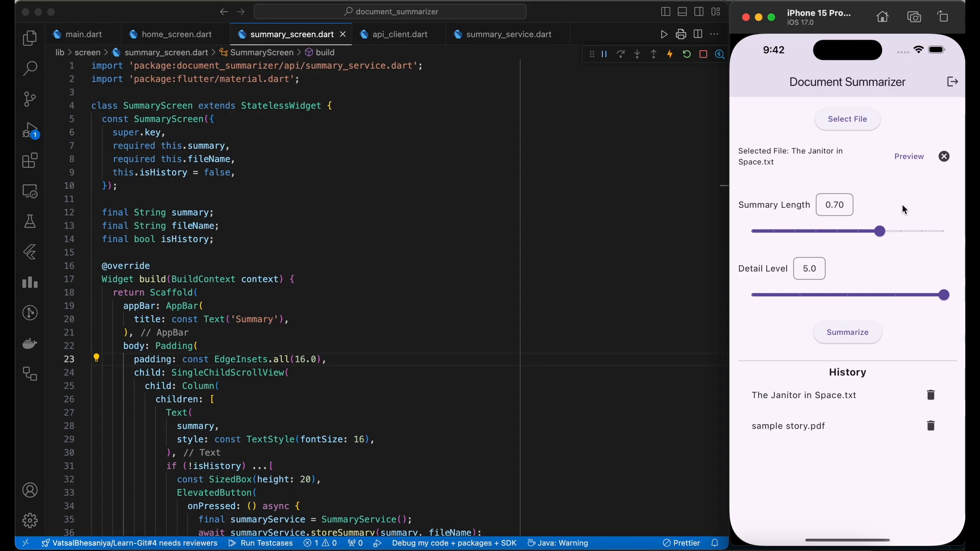
{"action": "left_click", "coordinate": [943, 156]}
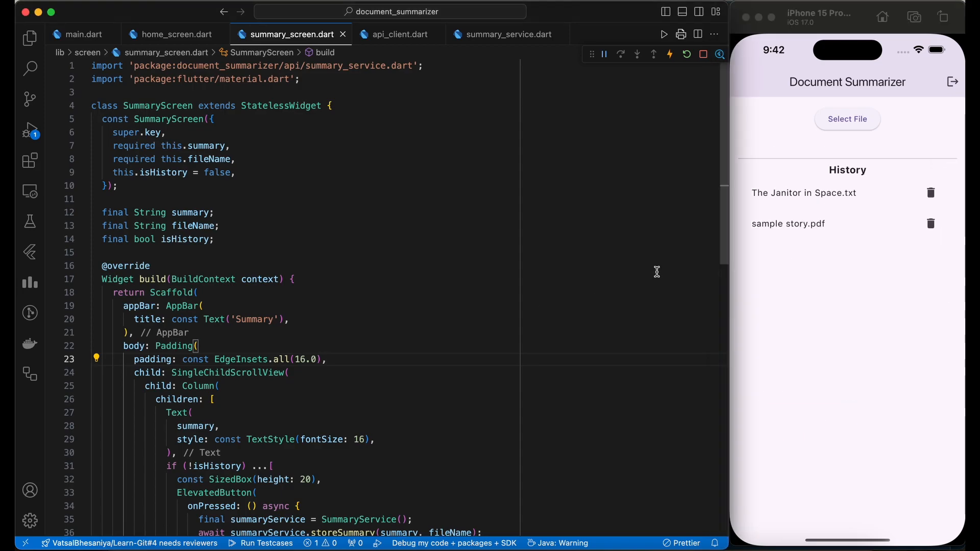
Preview the document's full text, summarize it again, and delete the duplicate History entry.
{"action": "left_click", "coordinate": [803, 193]}
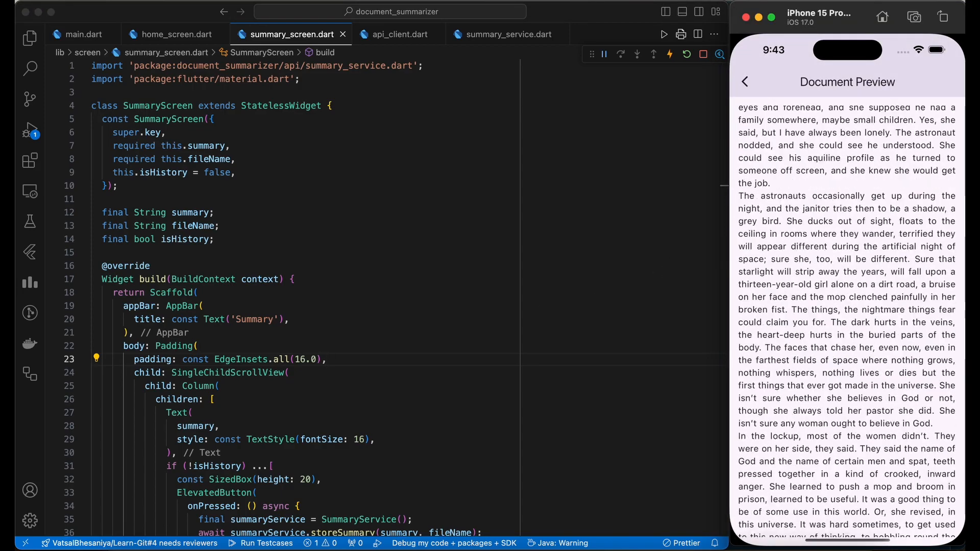
{"action": "left_click", "coordinate": [744, 82]}
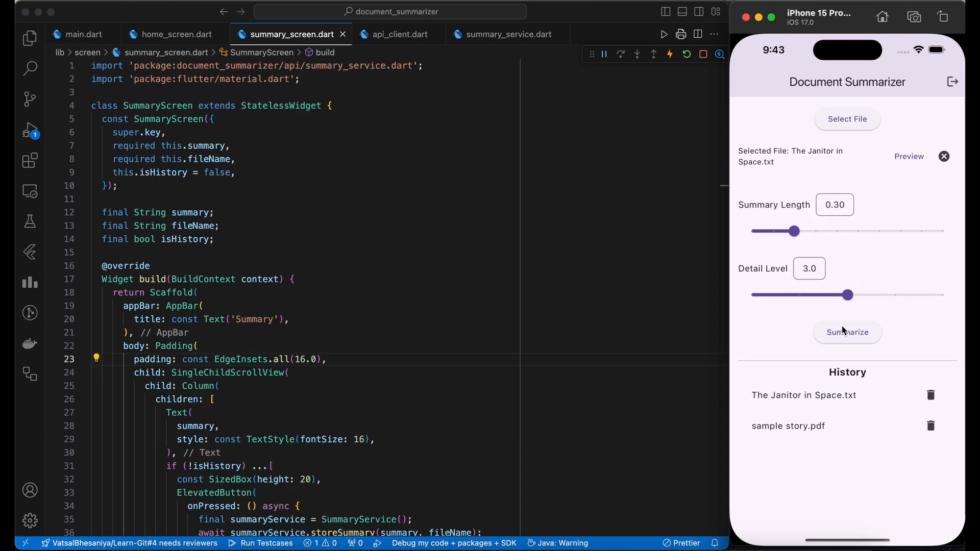
{"action": "mouse_move", "coordinate": [785, 333]}
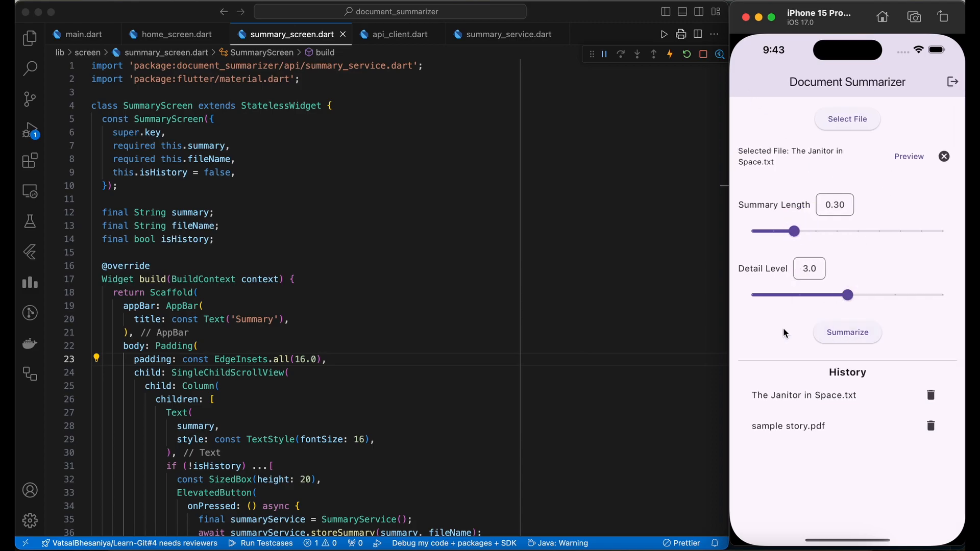
{"action": "left_click", "coordinate": [847, 331]}
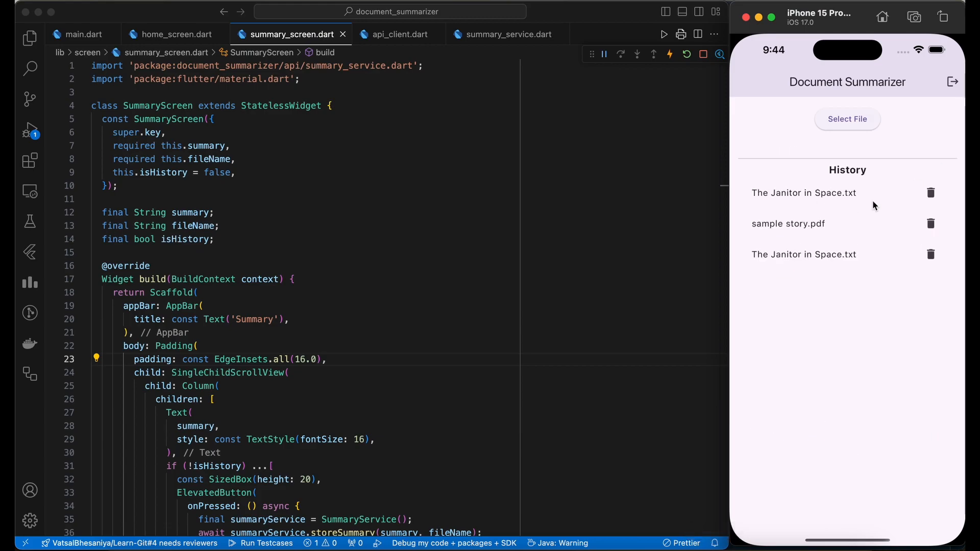
{"action": "left_click", "coordinate": [931, 193]}
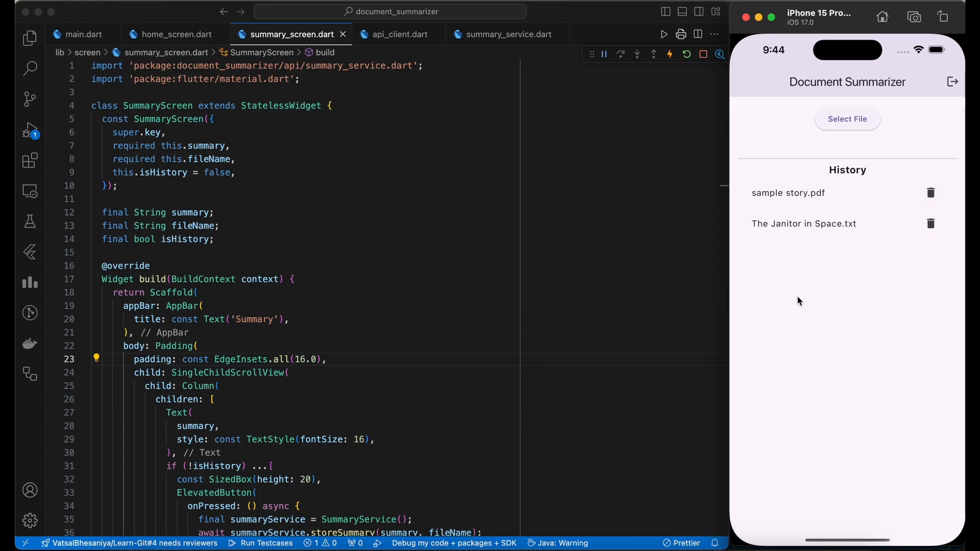